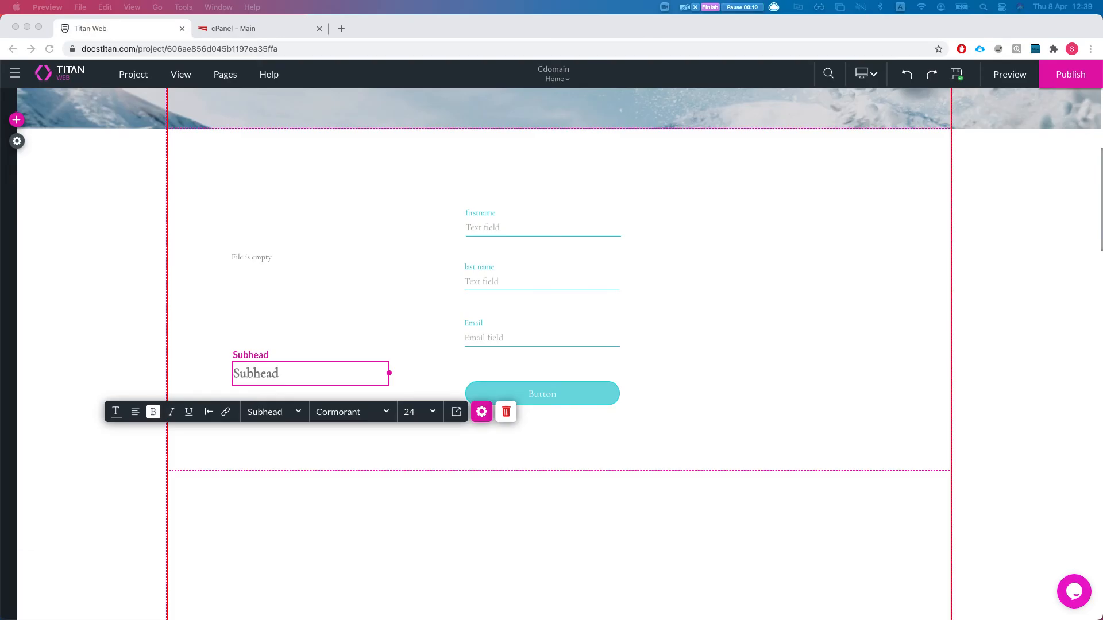
mouse_move(55, 167)
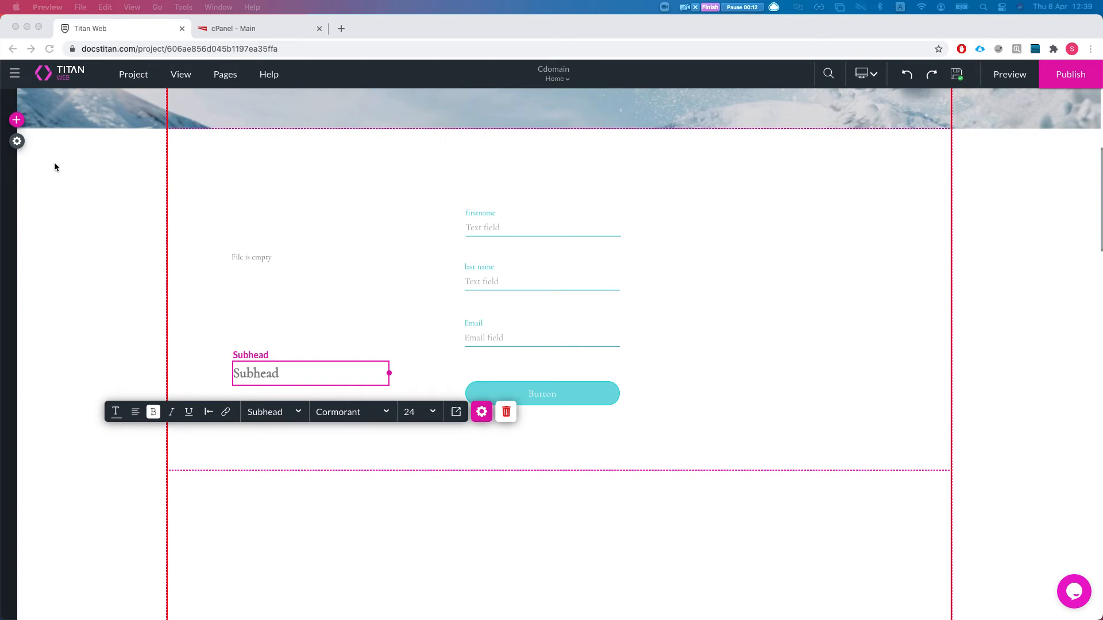
mouse_move(32, 153)
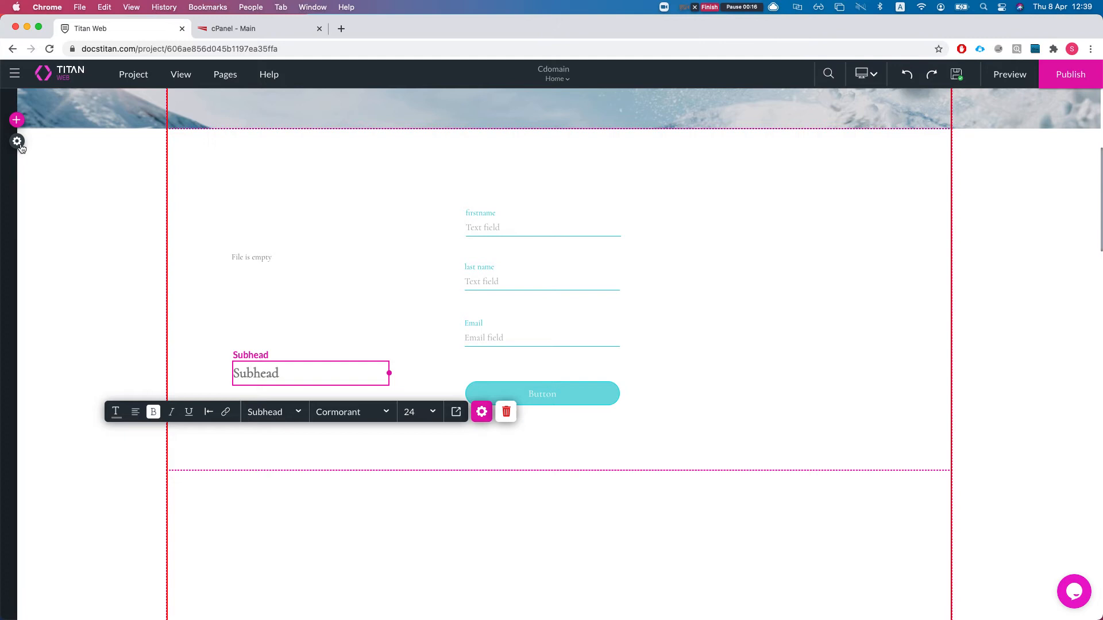
Reach the custom domain configuration for titanweb.7force.io via Project settings > Tools.
click(17, 140)
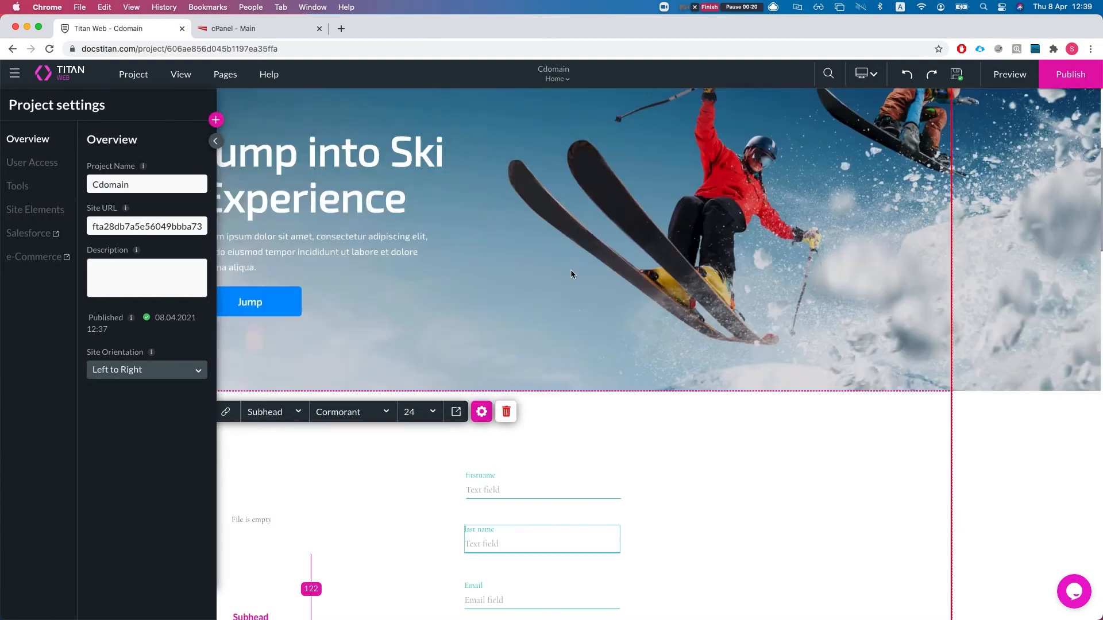
click(18, 186)
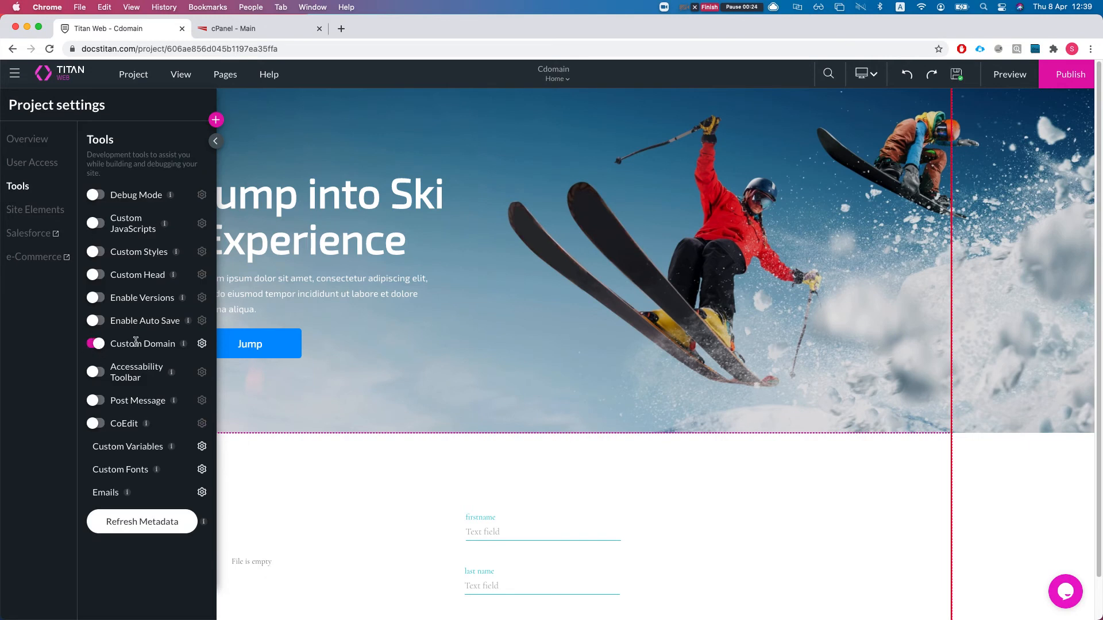
click(203, 344)
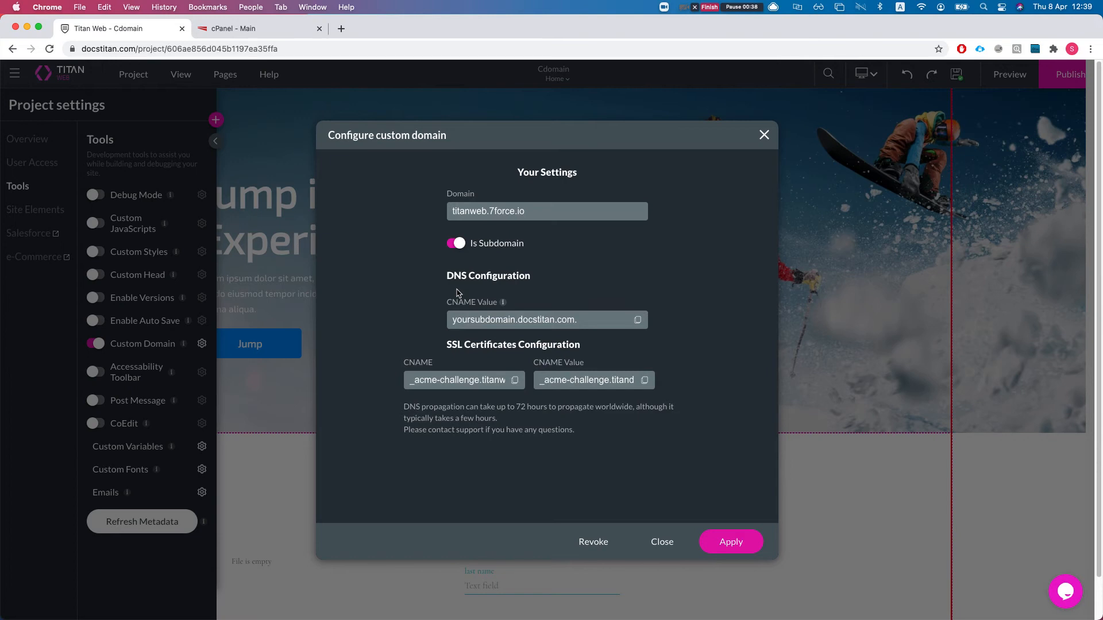
mouse_move(444, 312)
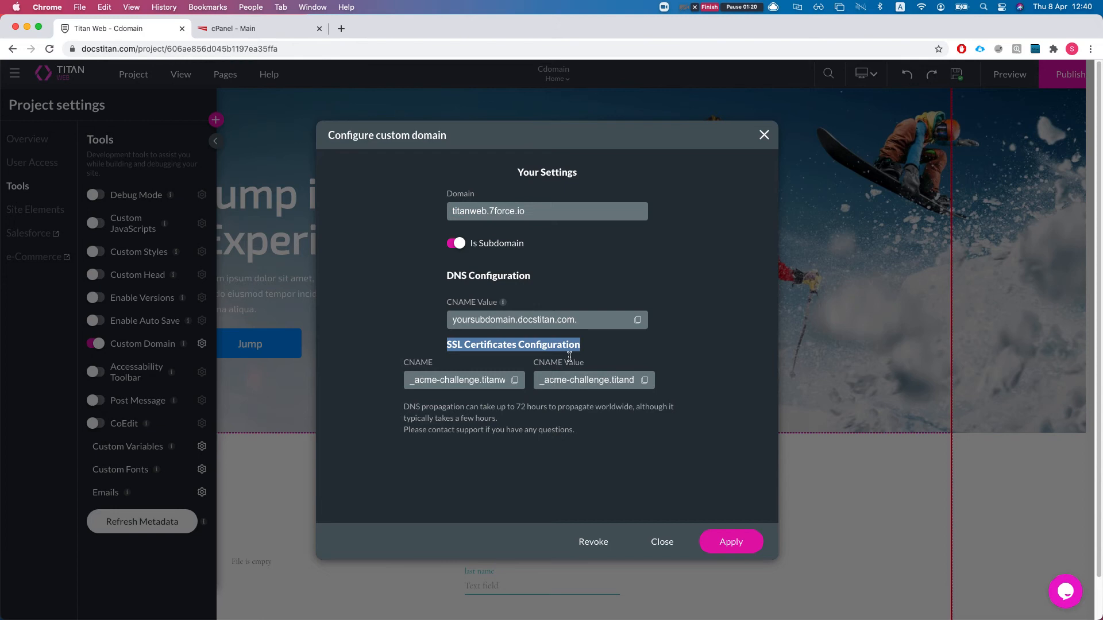
mouse_move(484, 382)
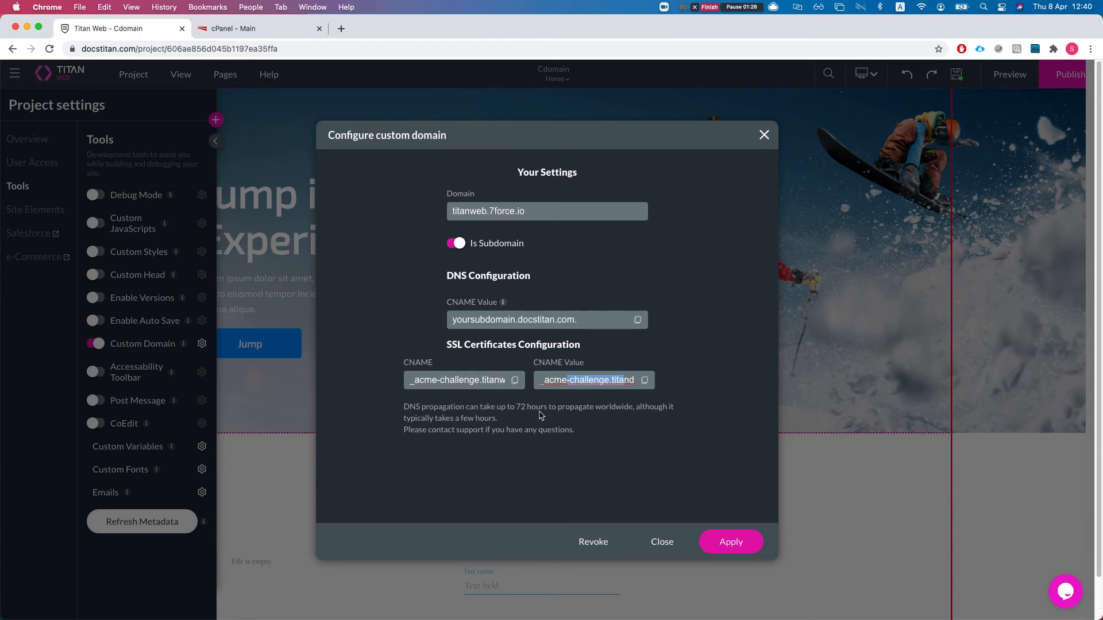
mouse_move(627, 494)
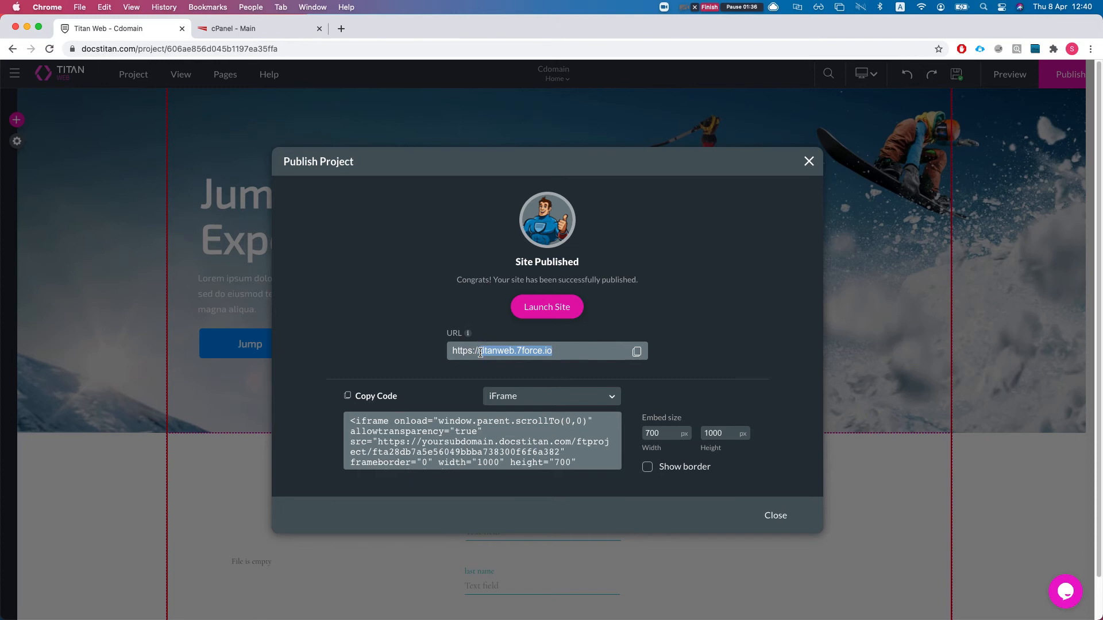
click(547, 306)
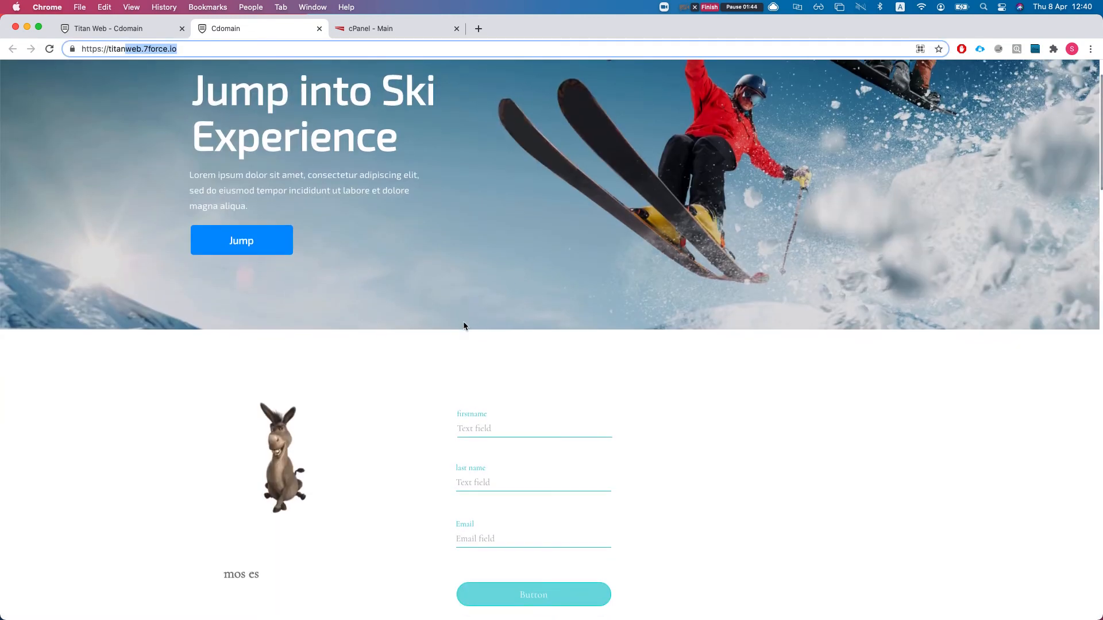
Scroll down and back up the live site to check its content.
scroll(down, 3)
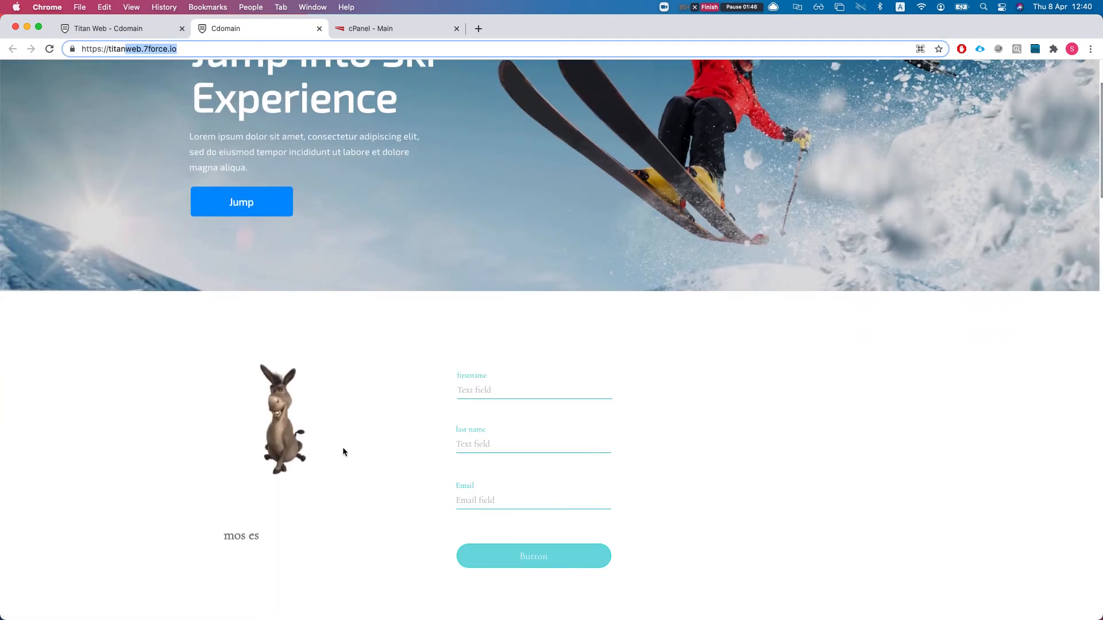
scroll(up, 3)
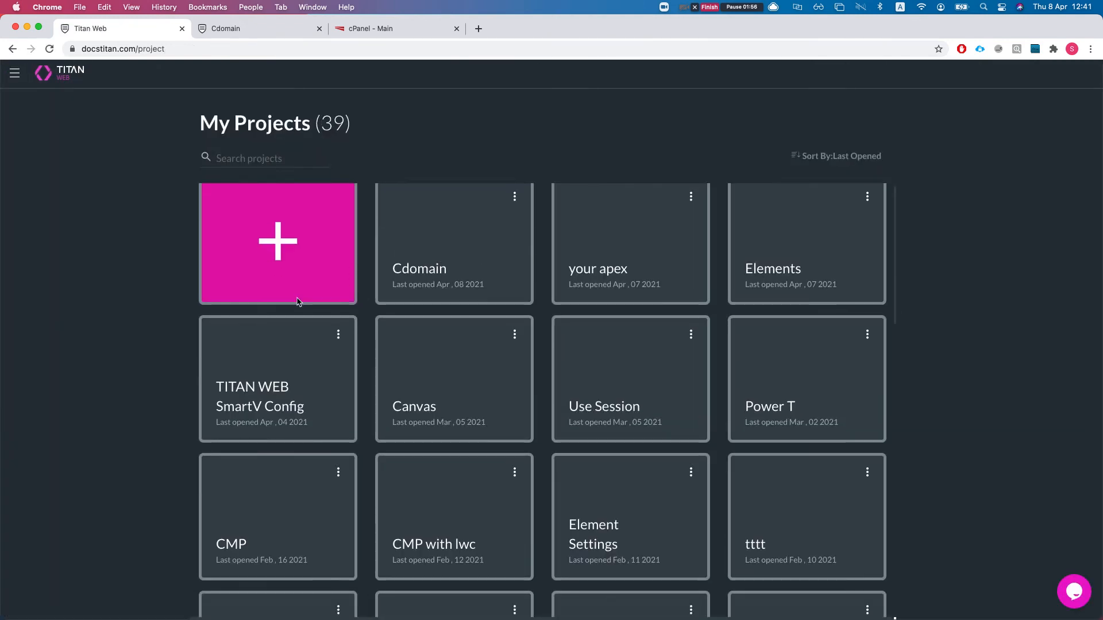
Start a new Website project with the Blank template and the default theme.
click(277, 243)
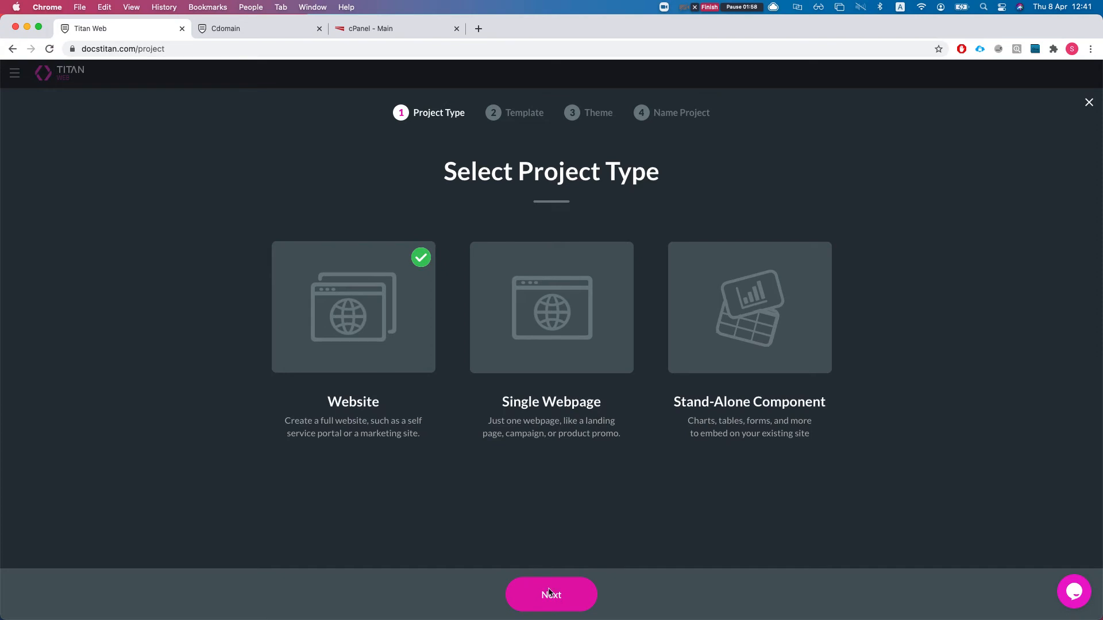
click(550, 594)
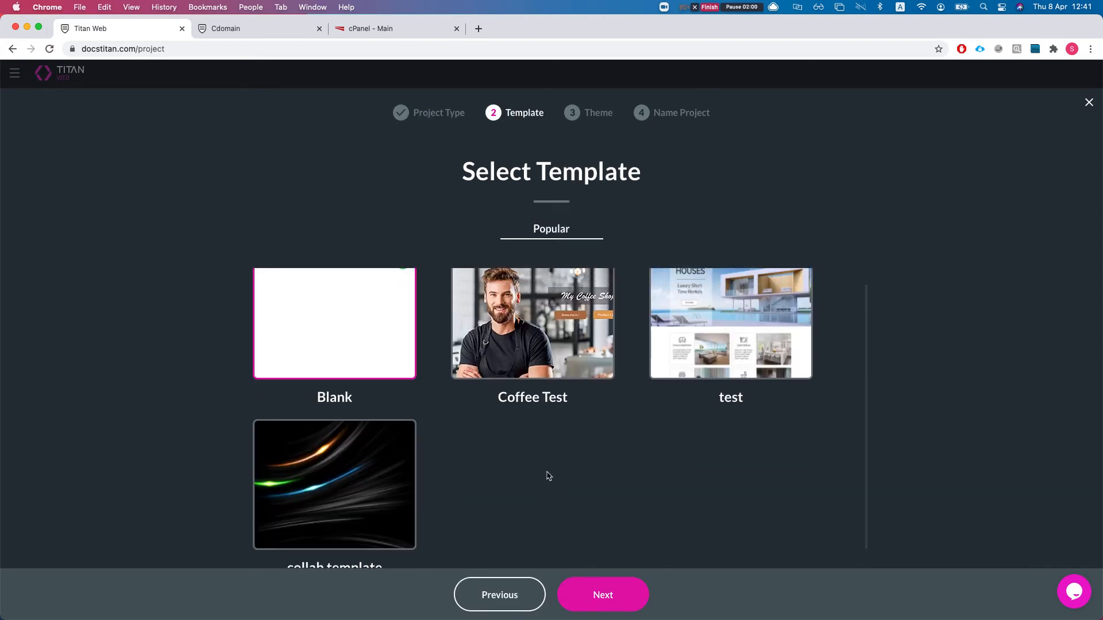
click(601, 594)
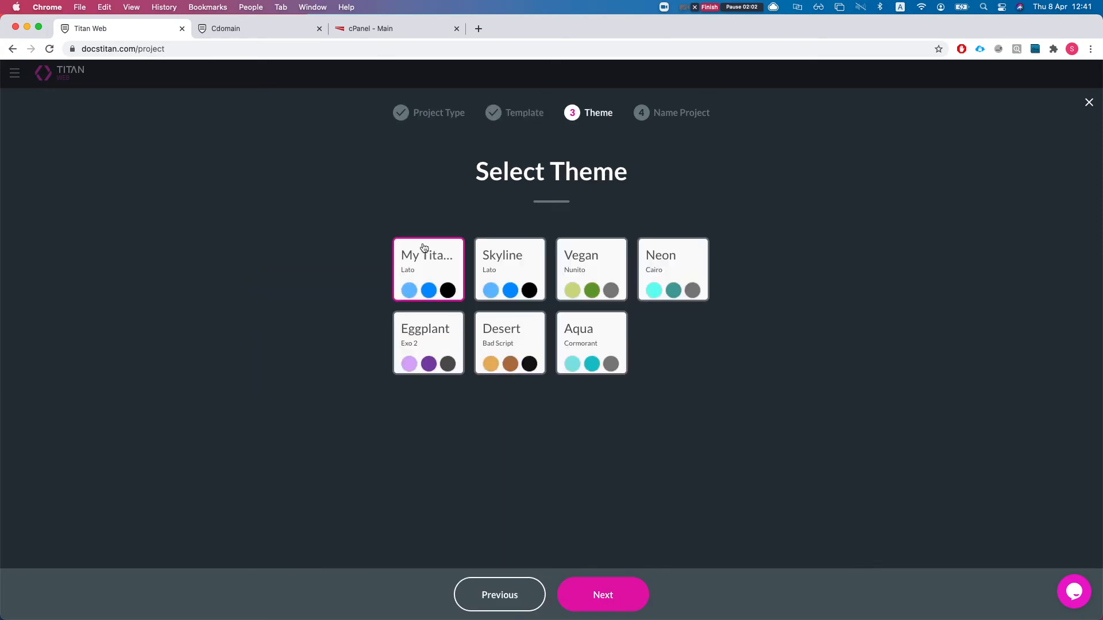
click(602, 594)
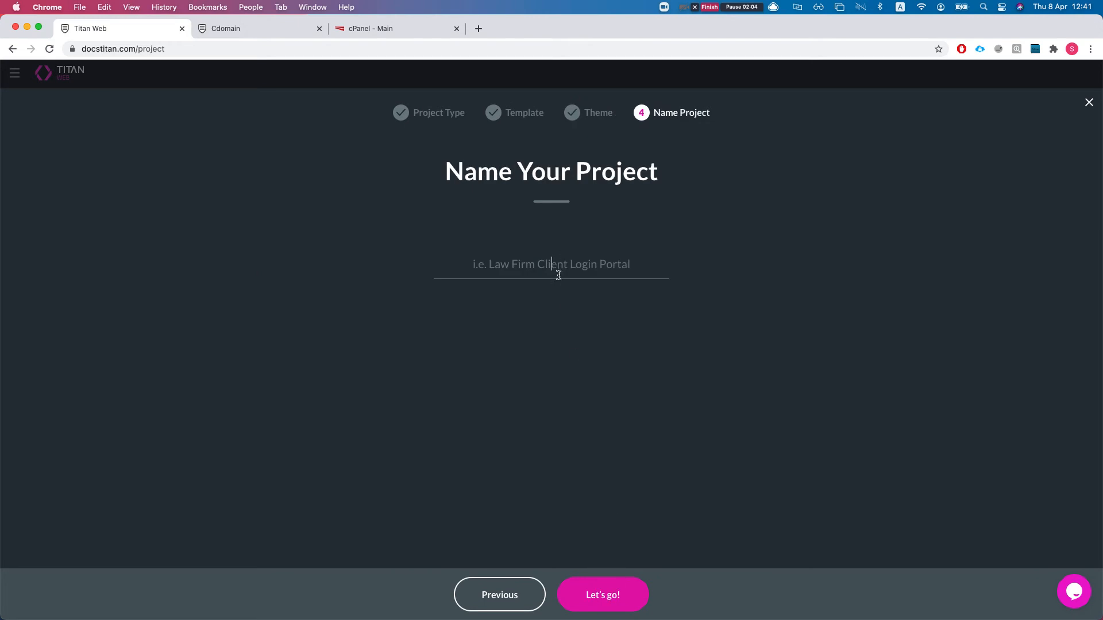
Name the project 'CustomDomain From scratch' and create it.
text(Sub)
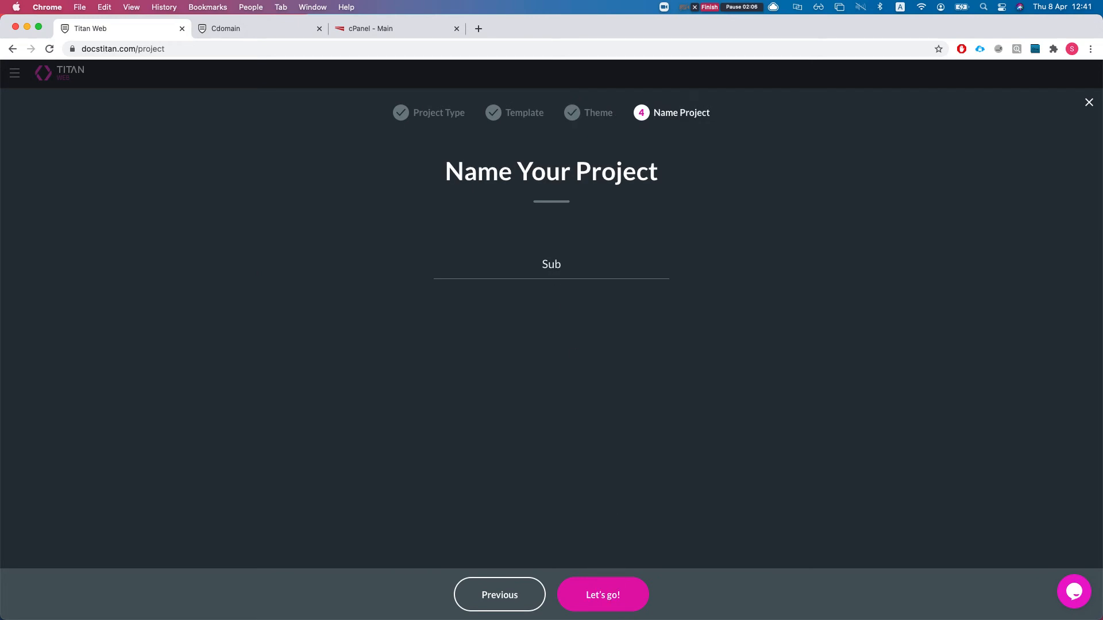
text(c)
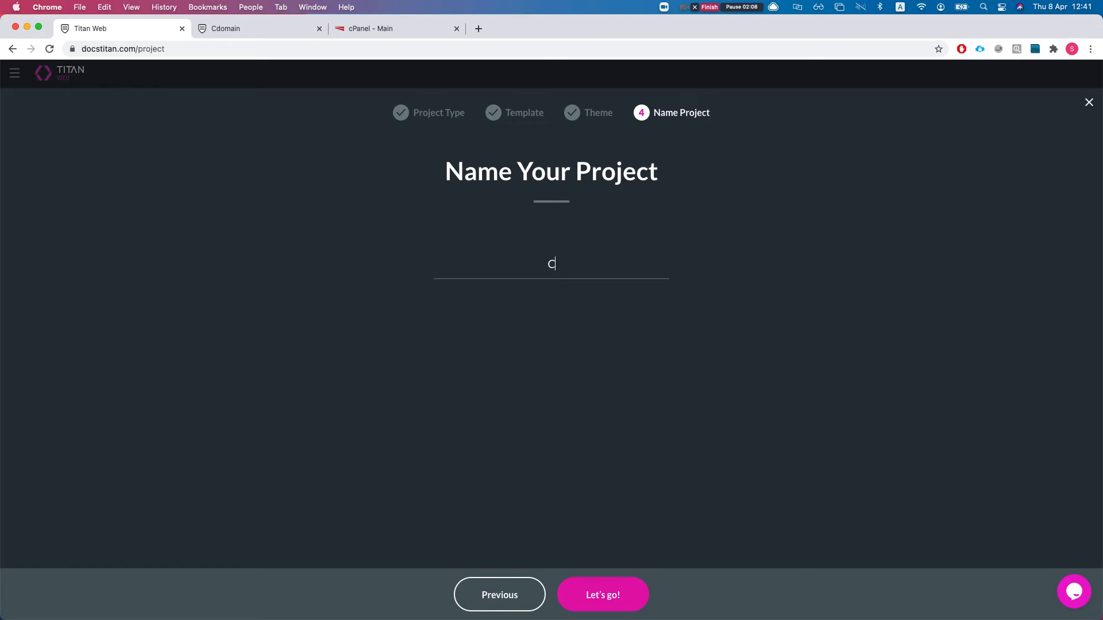
text(ustomDoam)
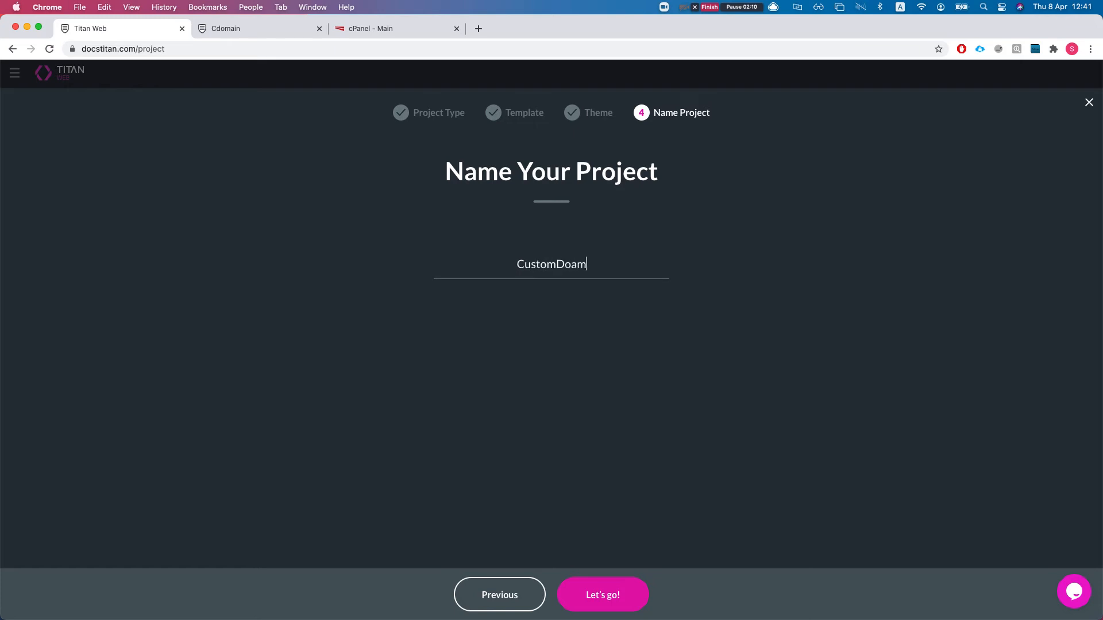
text(in From s)
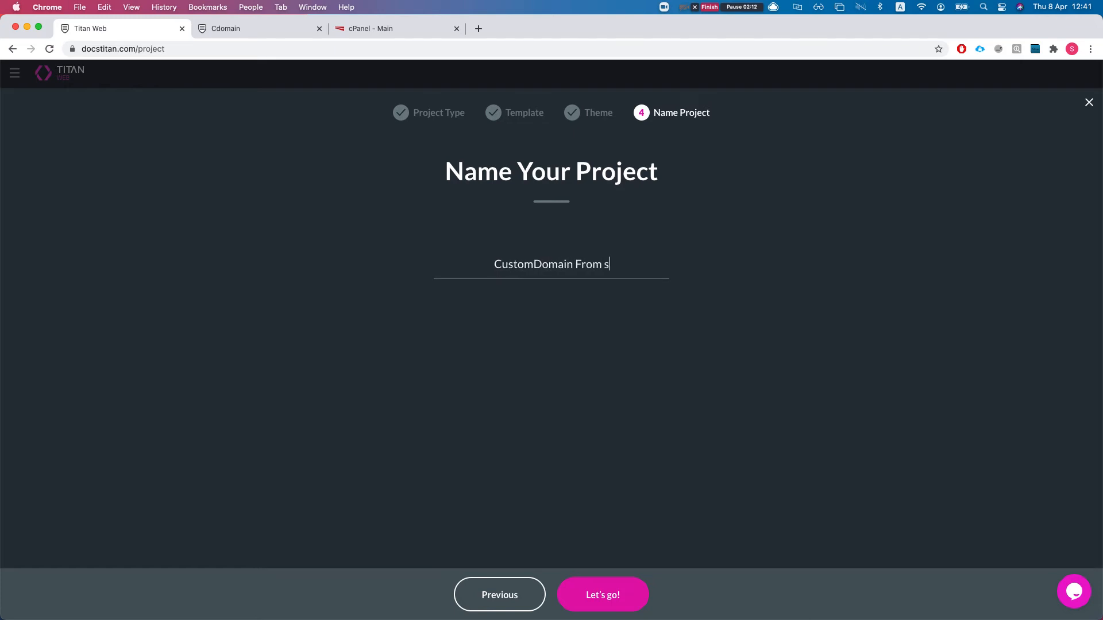
text(cratch)
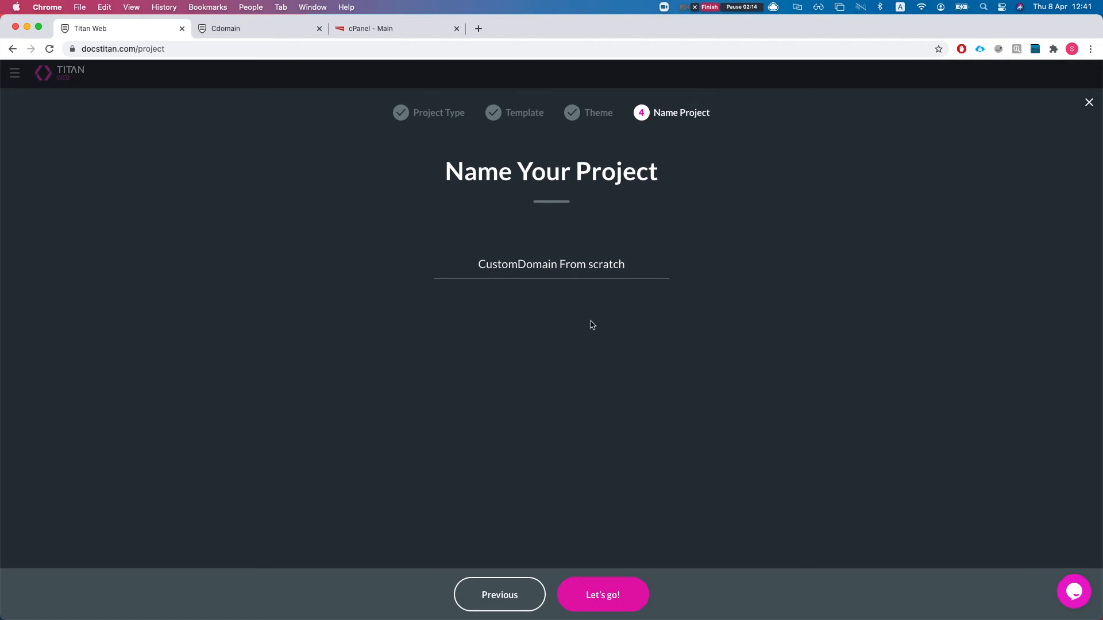
click(602, 594)
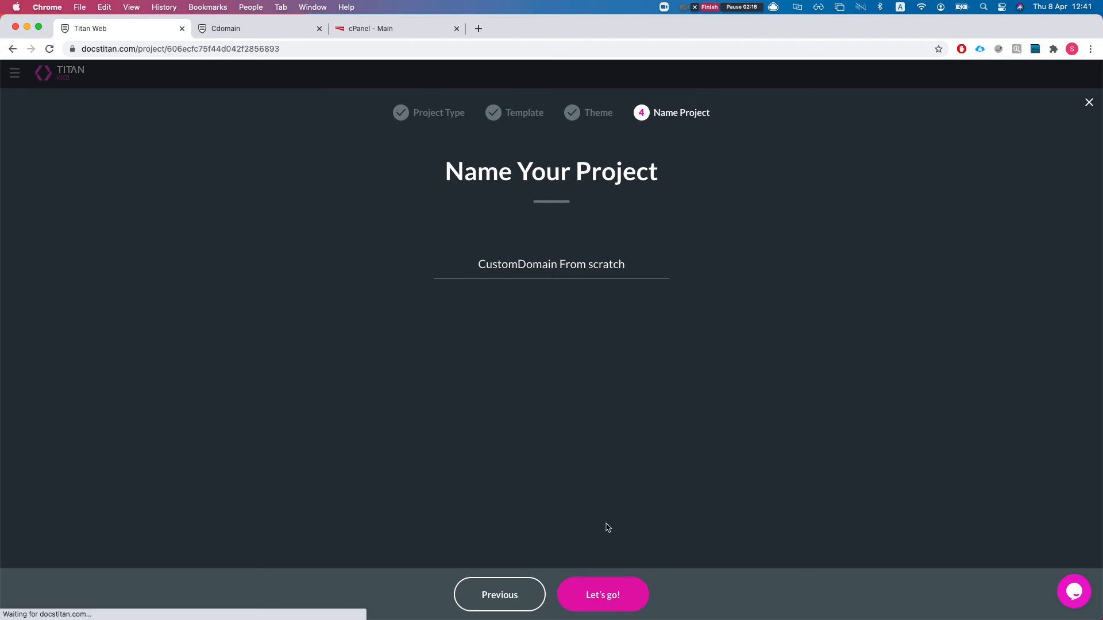
click(601, 594)
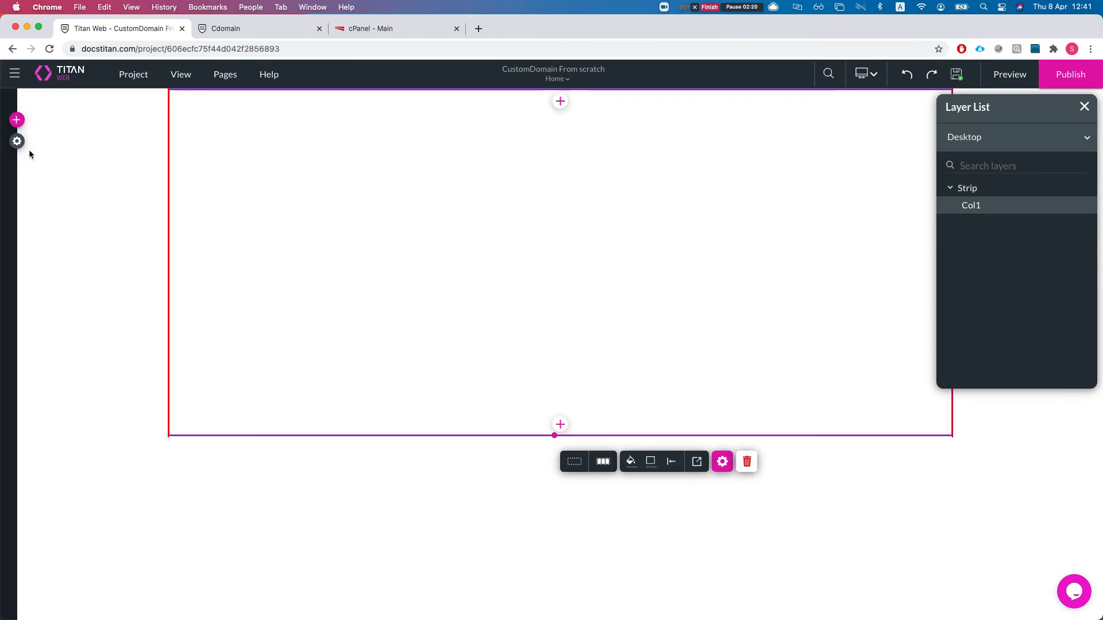
Add the We Take Care and About us strips from the elements panel, then move to cPanel.
click(17, 120)
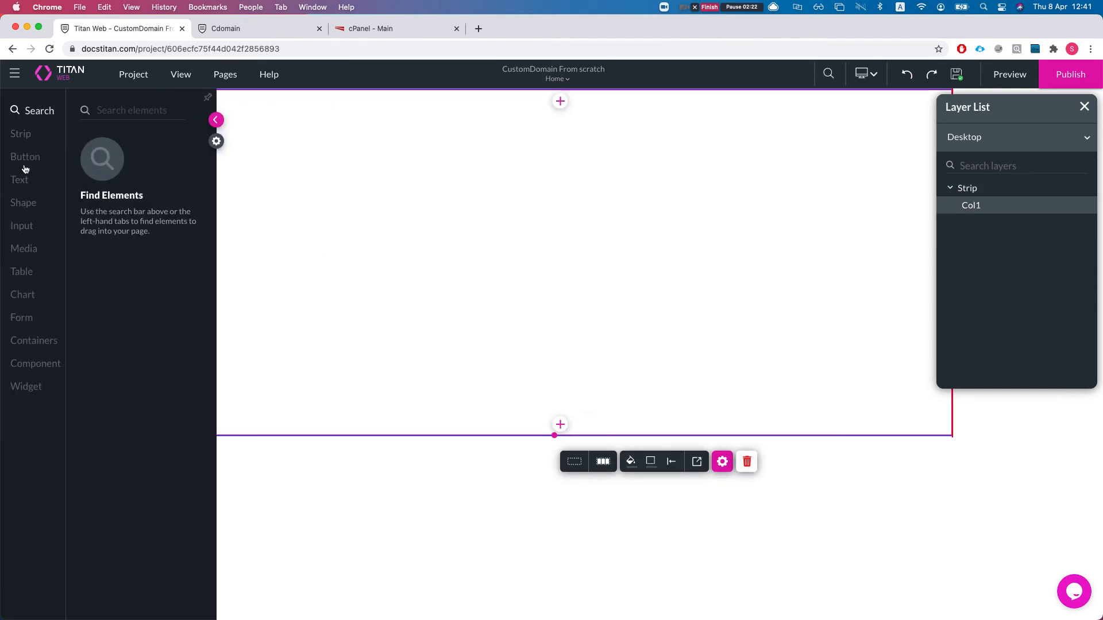
mouse_move(37, 146)
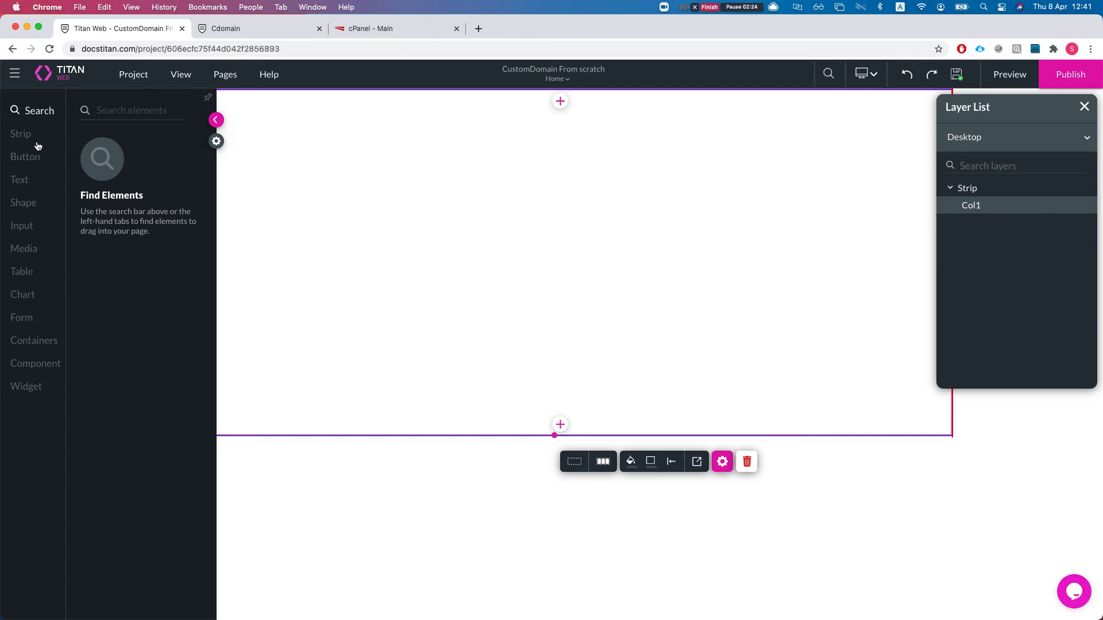
click(21, 133)
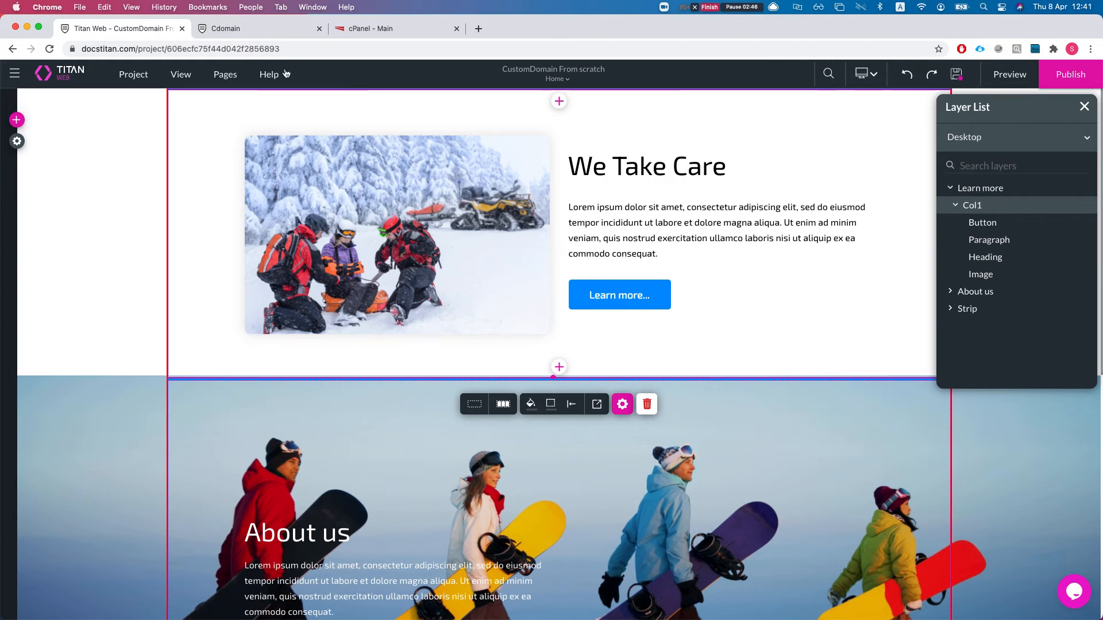
click(394, 27)
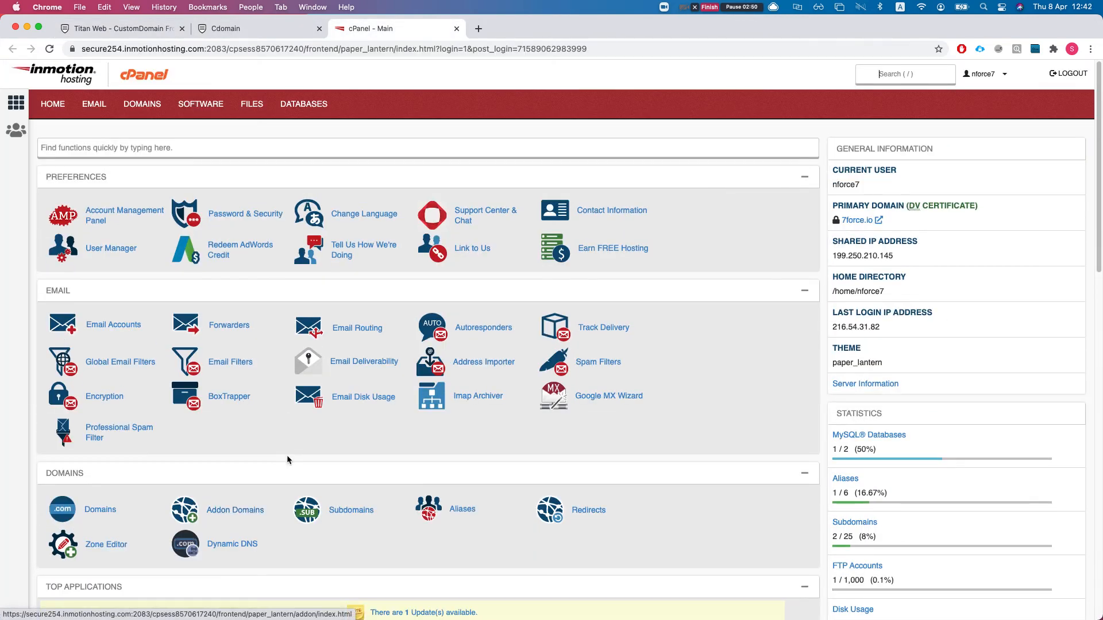
Reach cPanel's Subdomains page with the Create a Subdomain form ready.
scroll(down, 3)
text(sub)
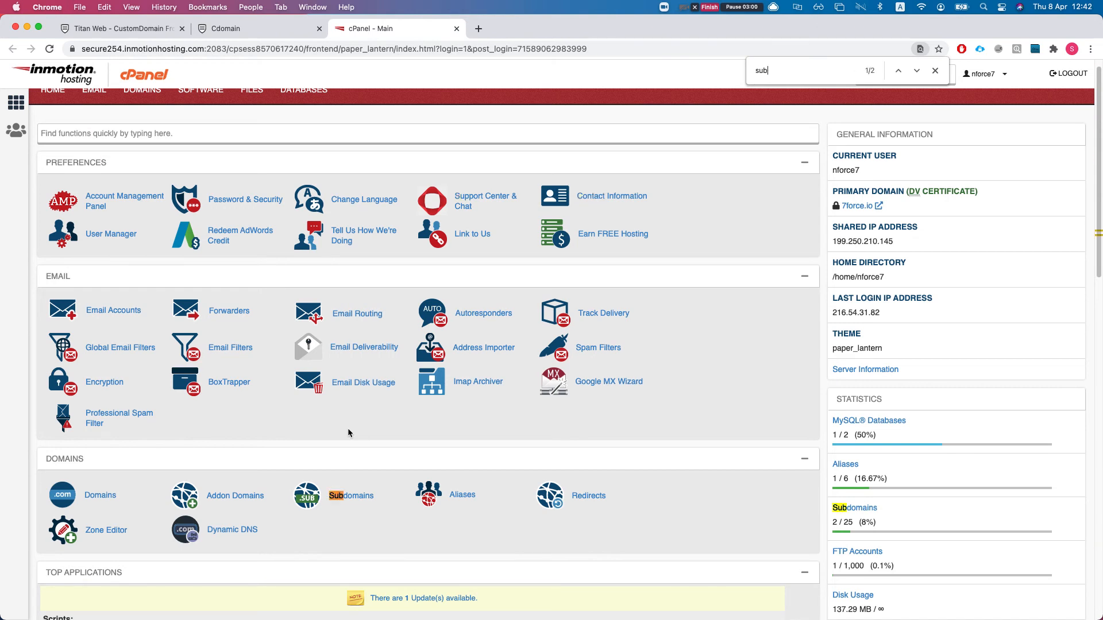
click(352, 495)
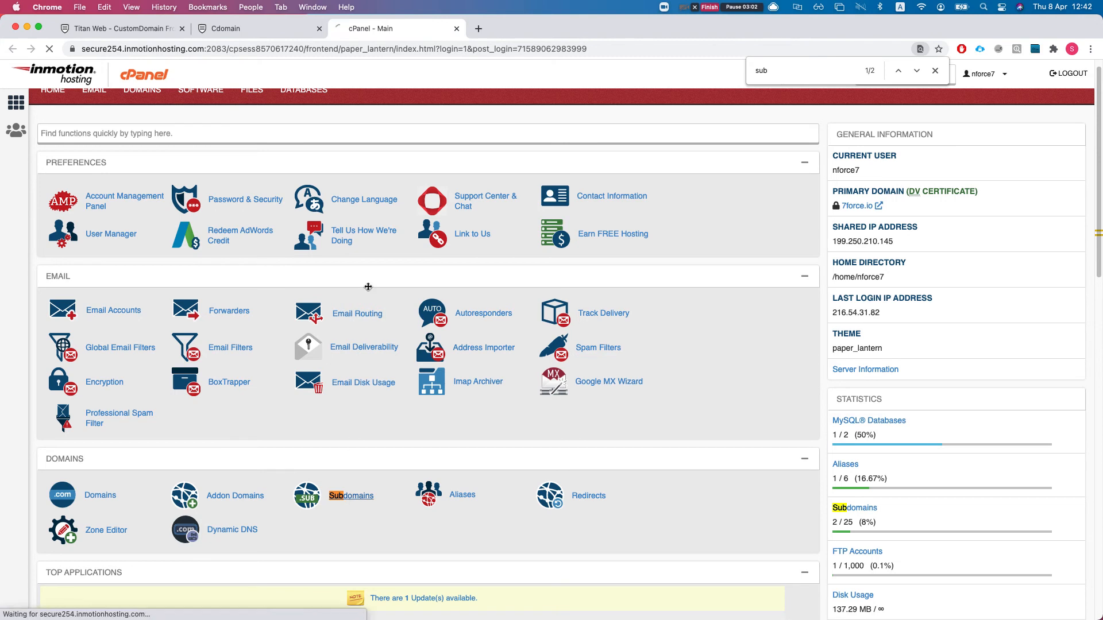
click(352, 495)
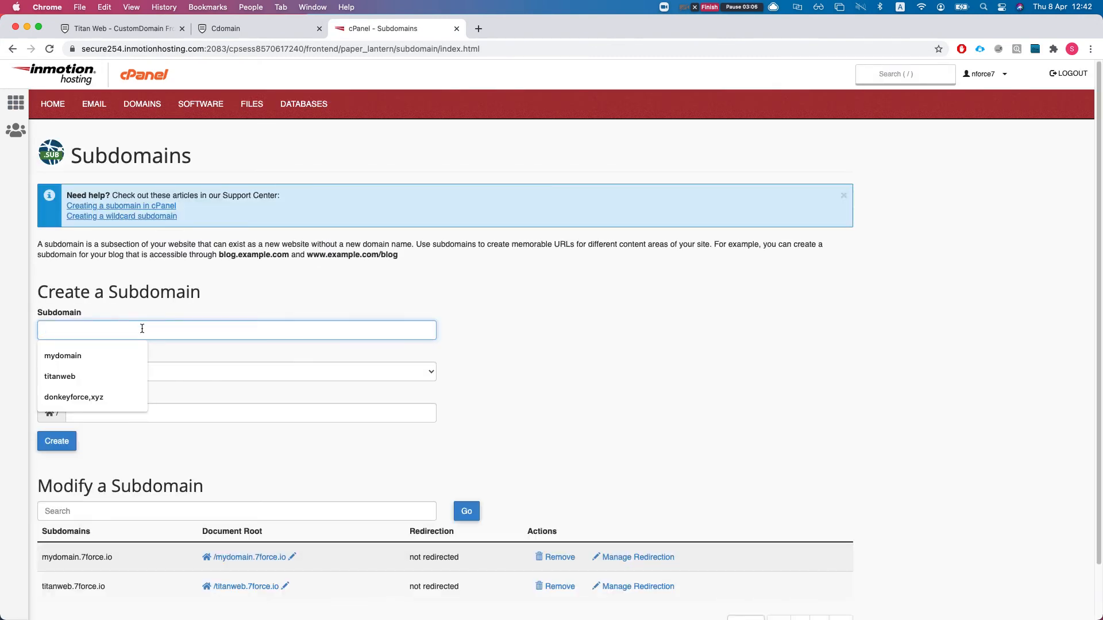
Create the subfromscratch subdomain under 7force.io and return to the Titan Web project.
click(56, 441)
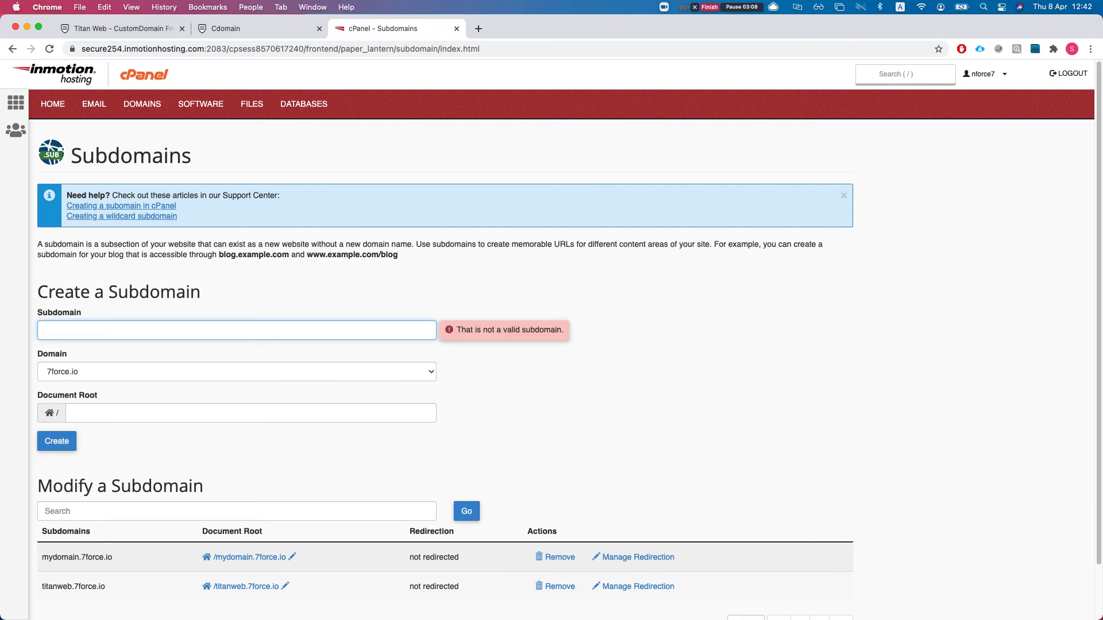
text(subfrom)
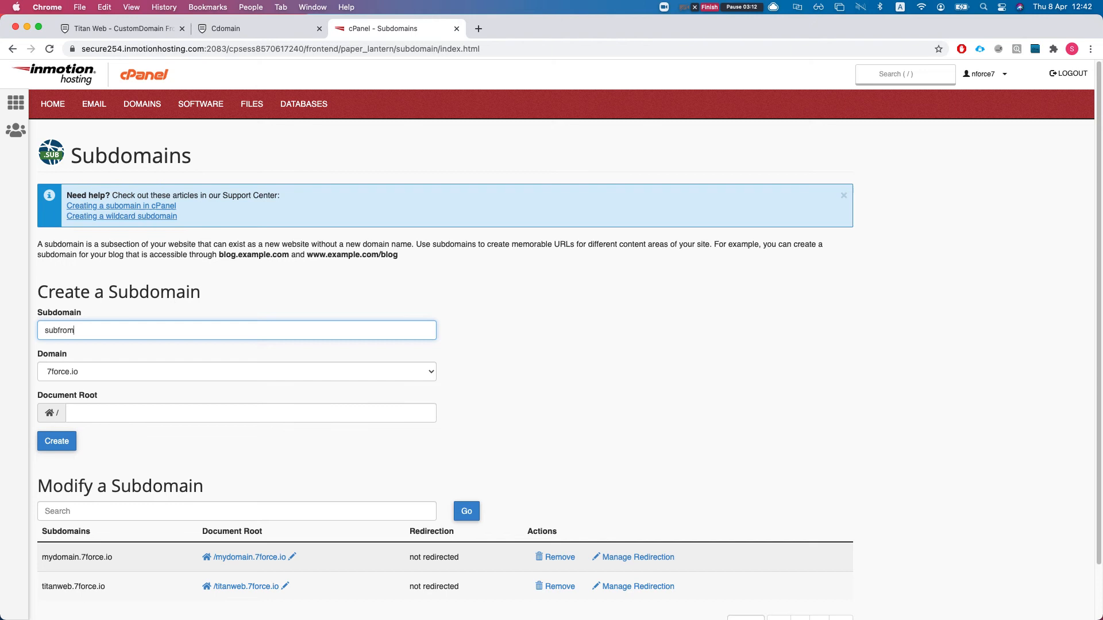
text(scratch)
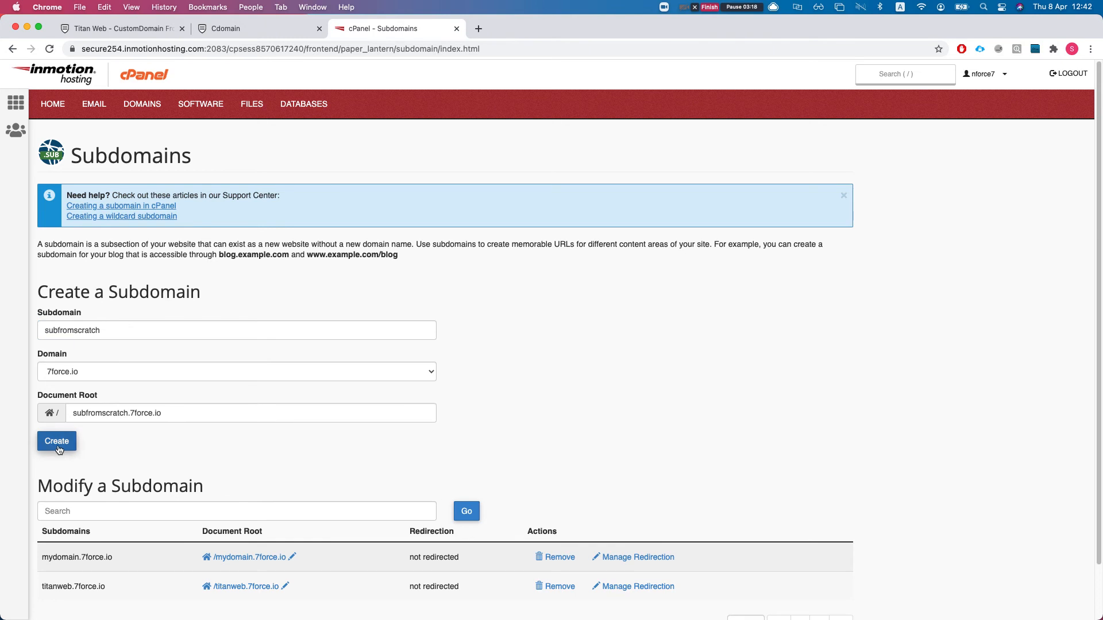
click(56, 441)
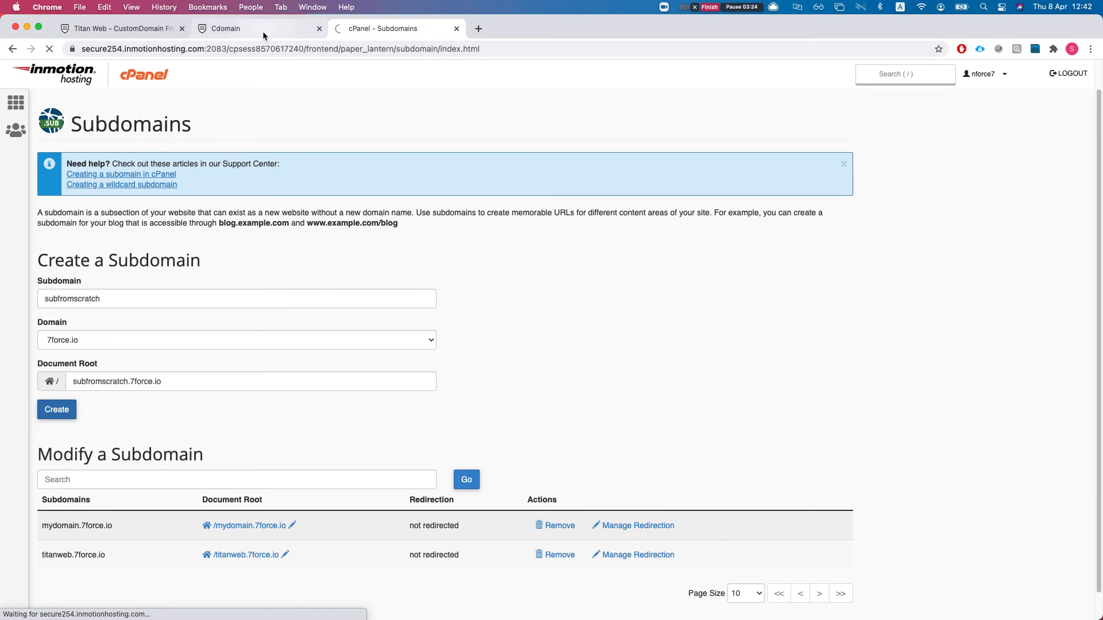
click(120, 27)
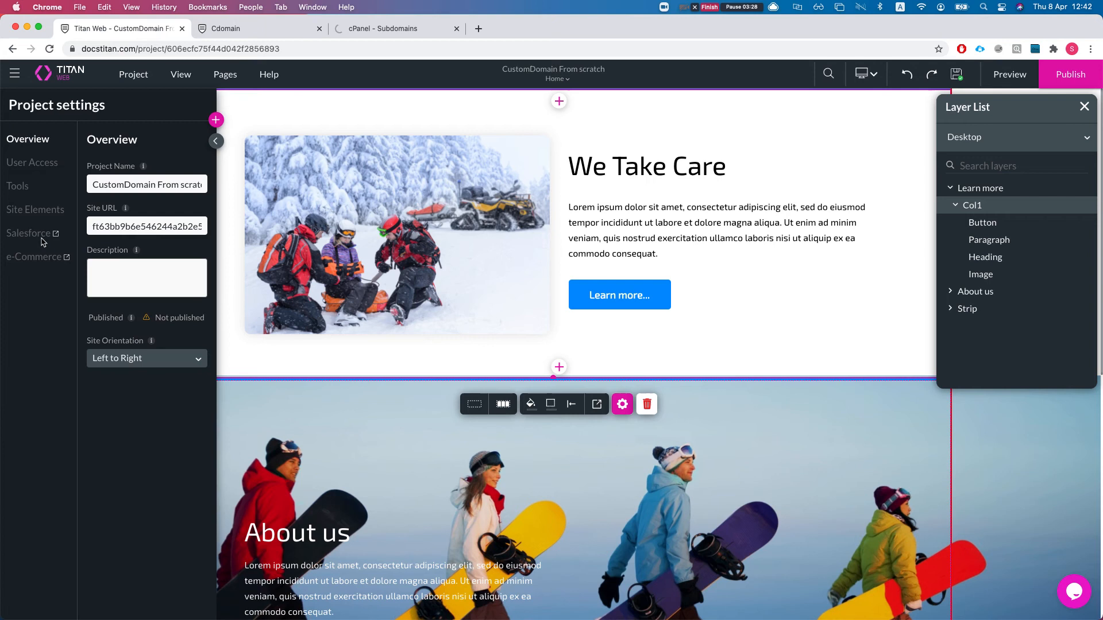
Switch on Custom Domain in Tools and bring up its configuration dialog.
click(18, 186)
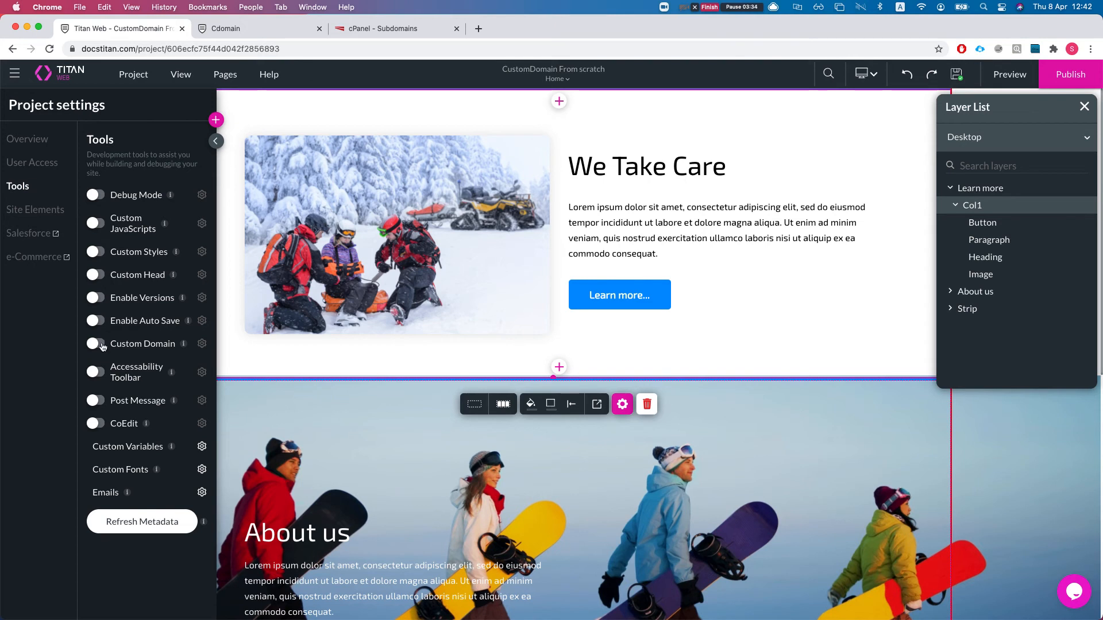
click(96, 343)
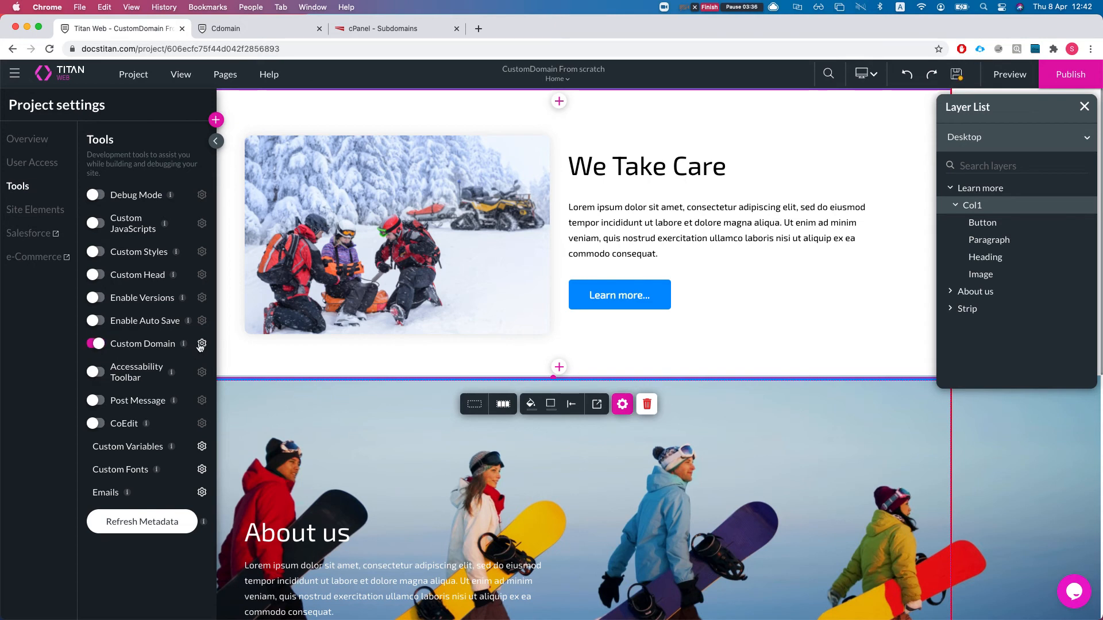
click(202, 344)
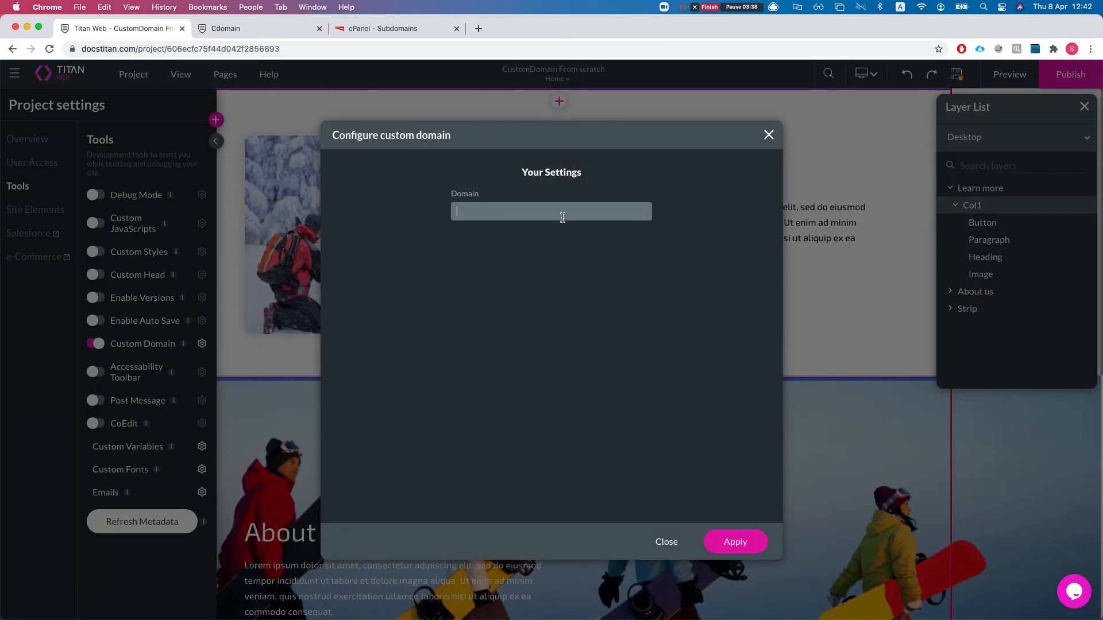
Copy subfromscratch.7force.io from the cPanel success message and come back to Titan Web.
click(397, 28)
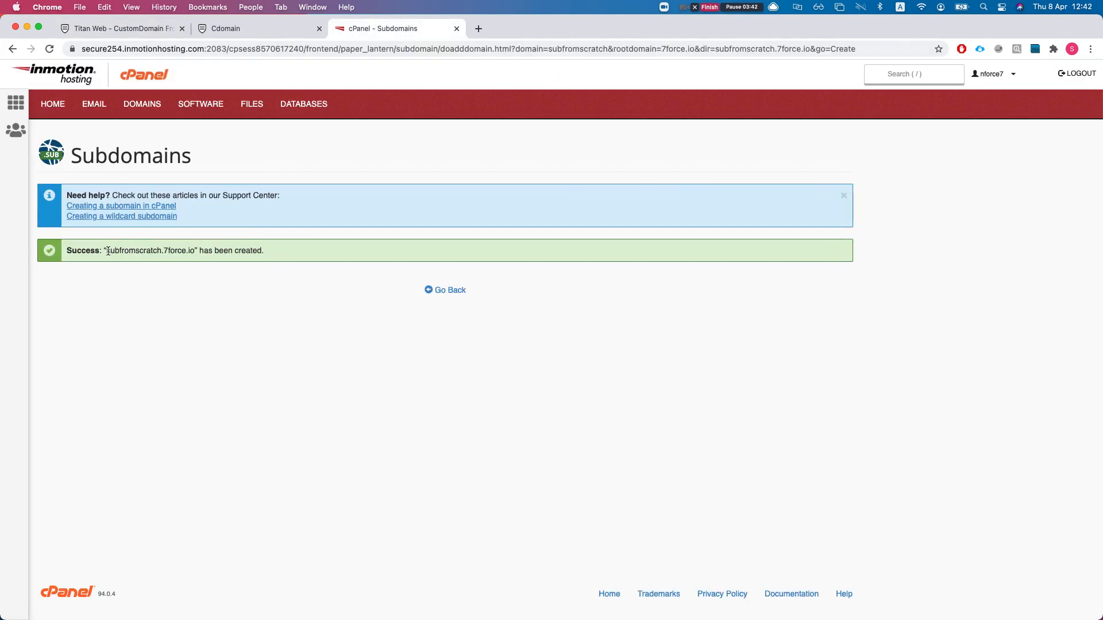
double_click(150, 251)
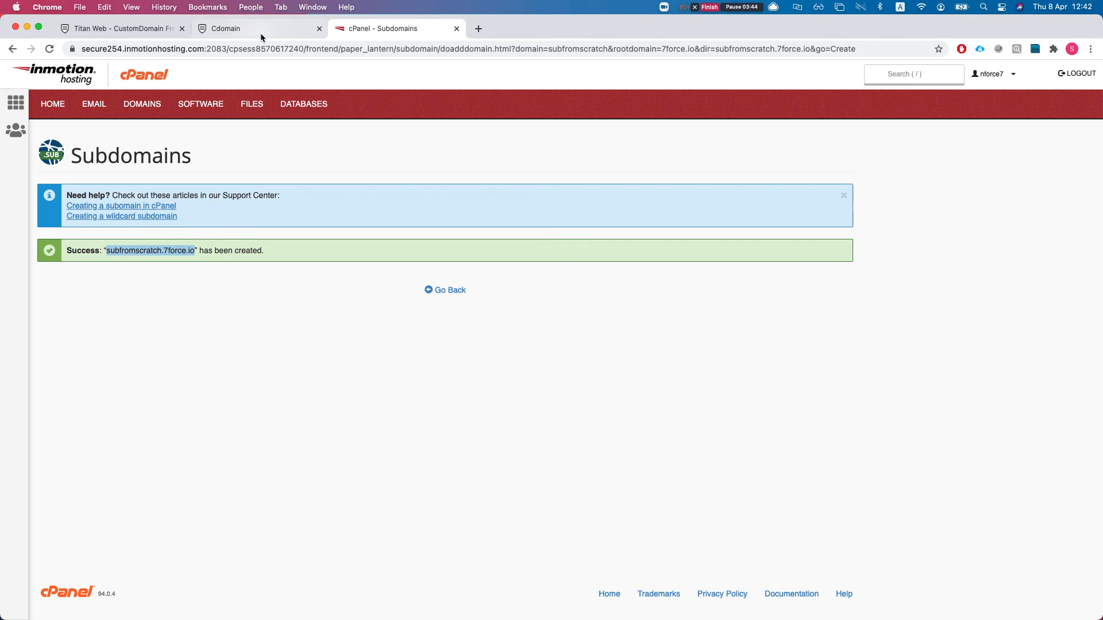
click(119, 27)
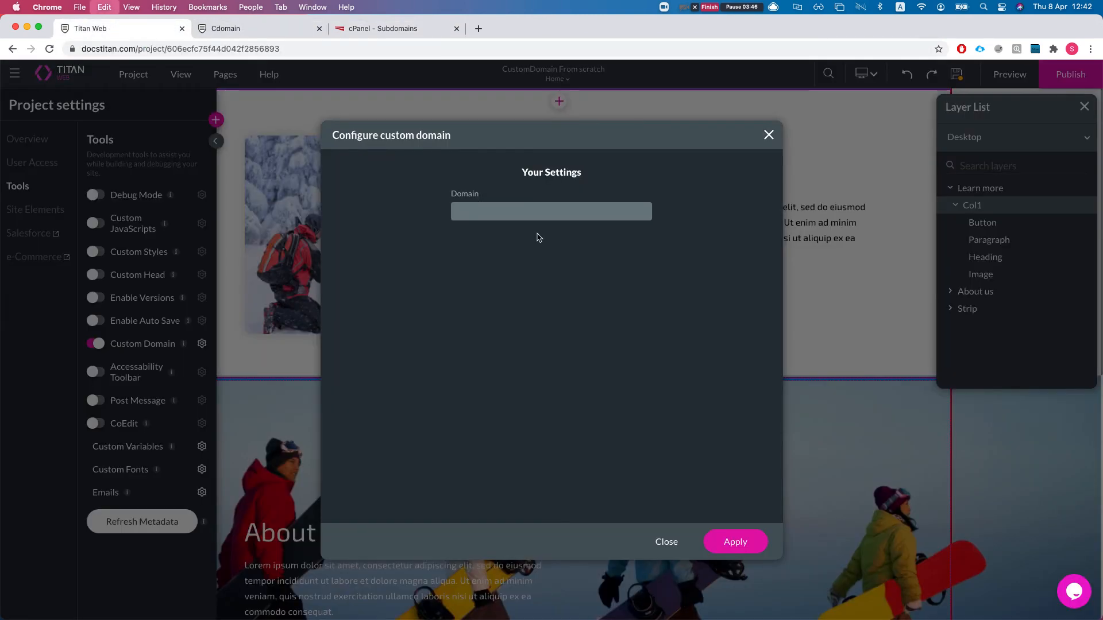
Register subfromscratch.7force.io as a subdomain to obtain its CNAME and SSL records.
text(subfromscratch.7force.io)
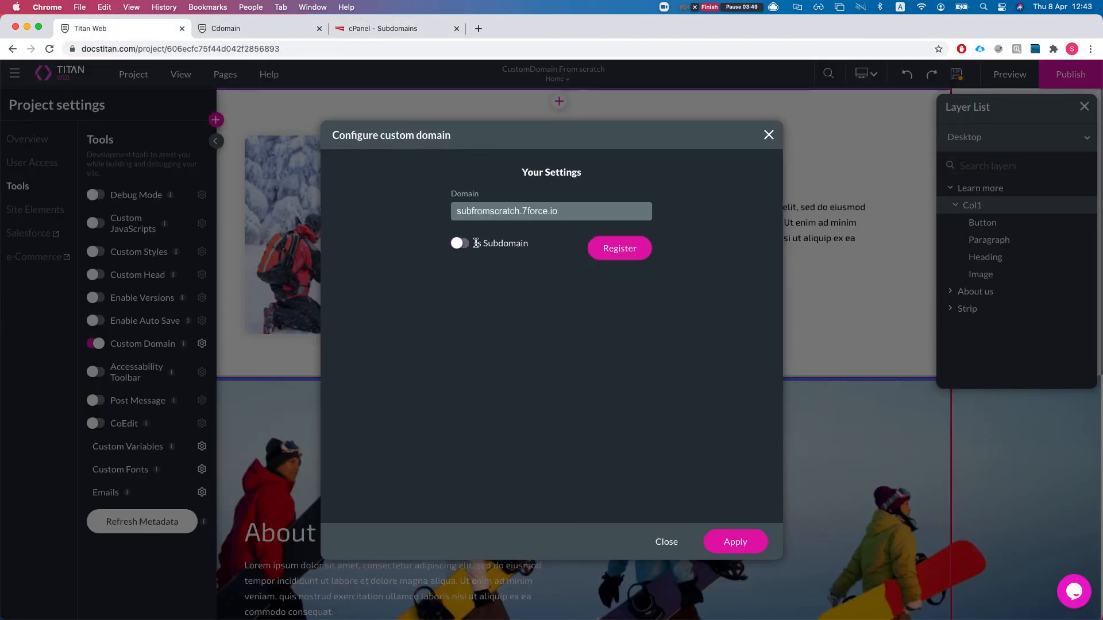
click(460, 242)
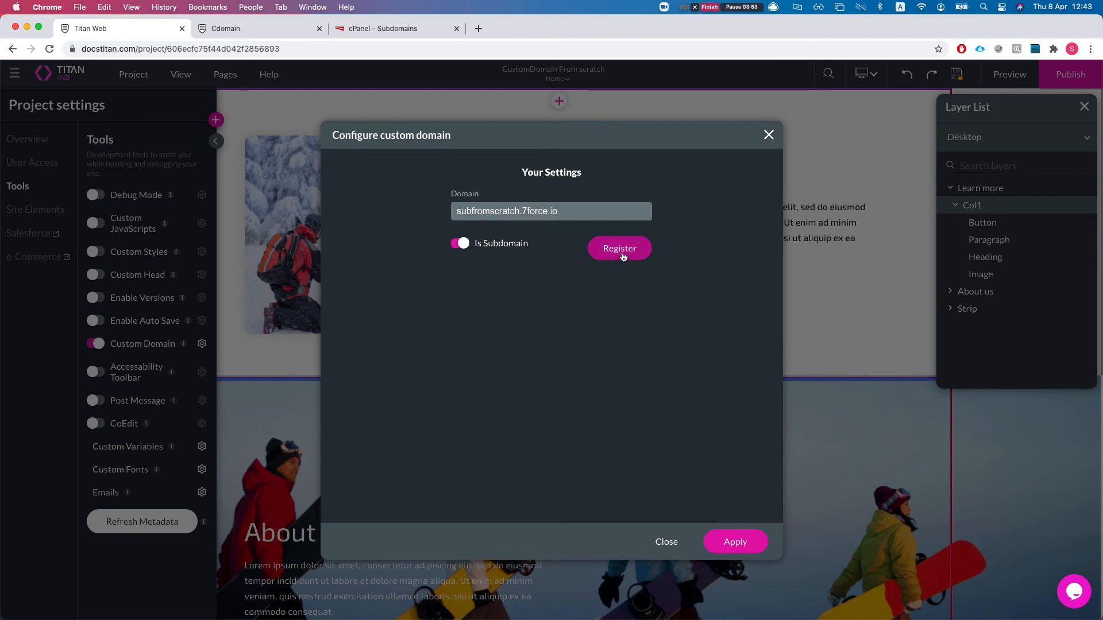
click(619, 248)
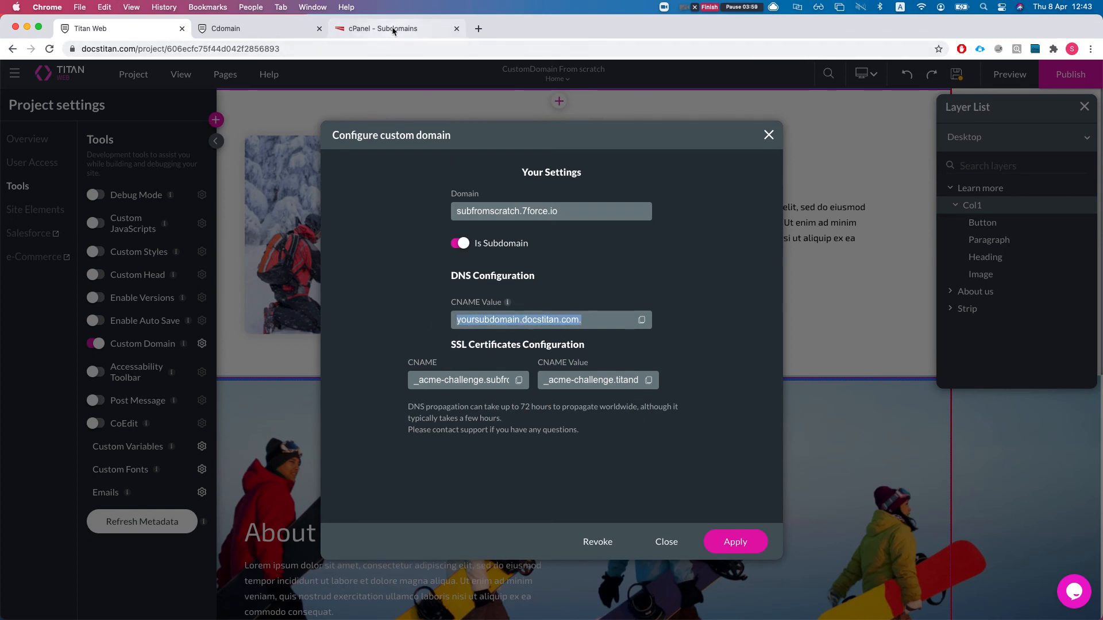
Manage the 7force.io zone in cPanel's Zone Editor.
click(394, 28)
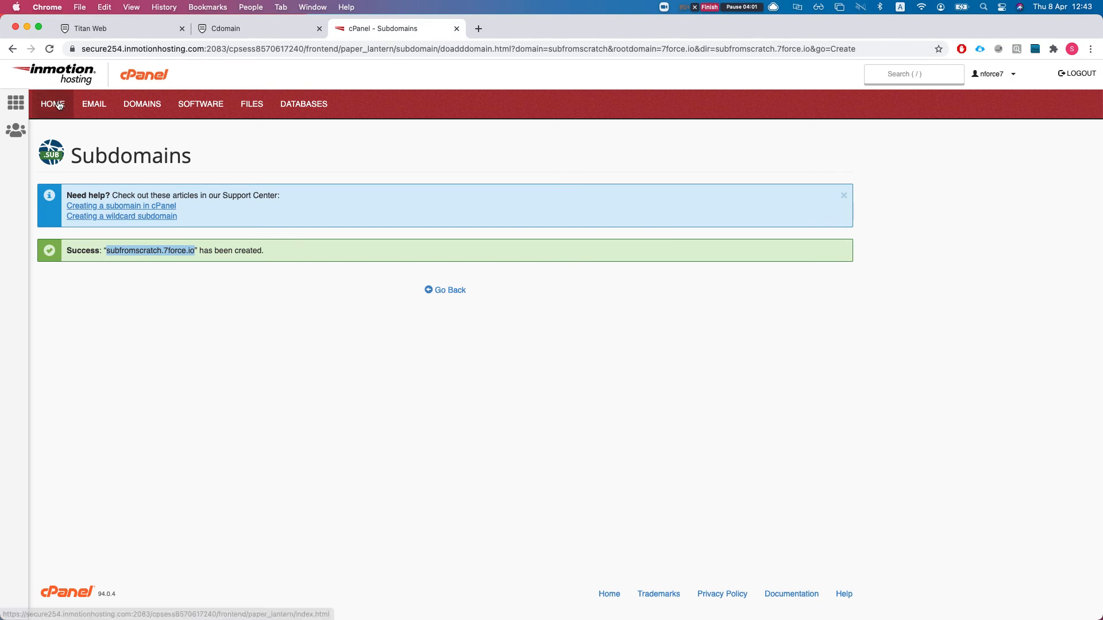
click(51, 104)
text(zo)
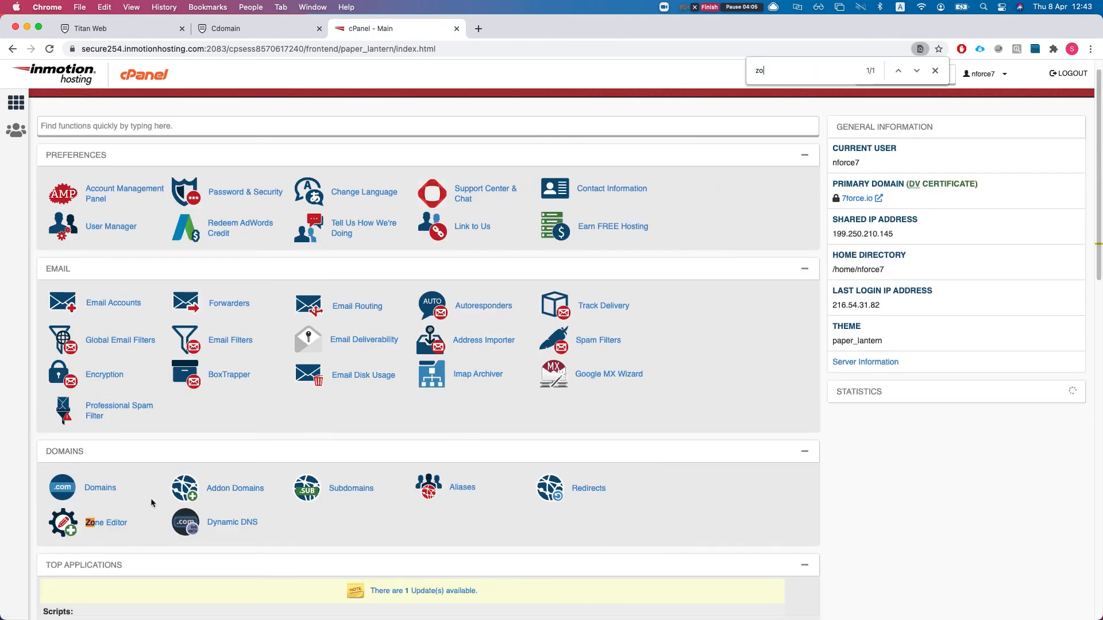
click(105, 523)
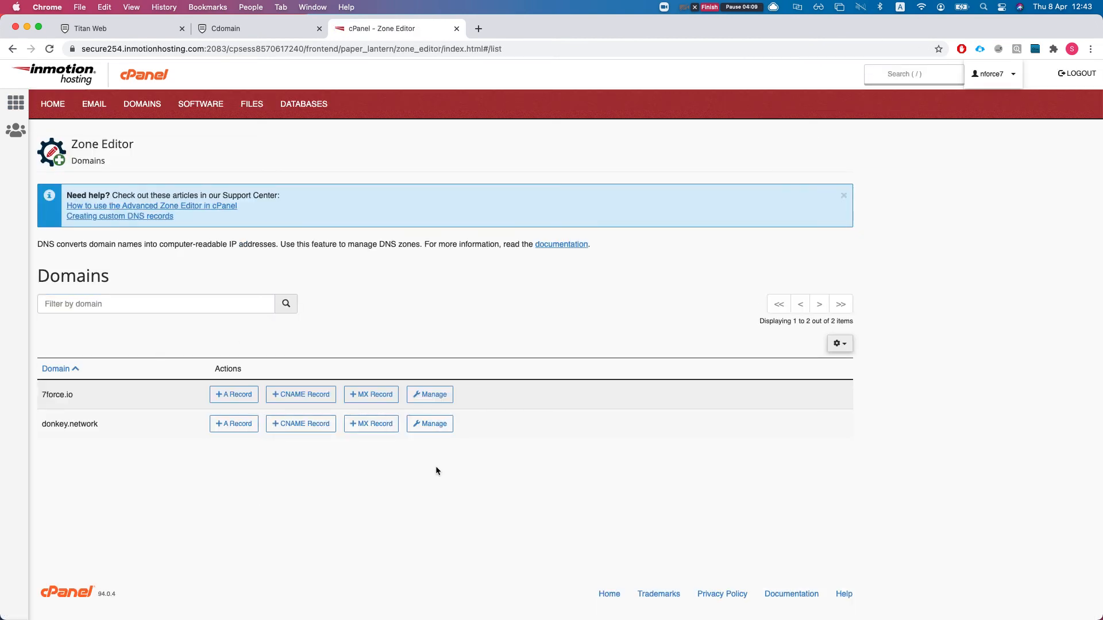
click(429, 395)
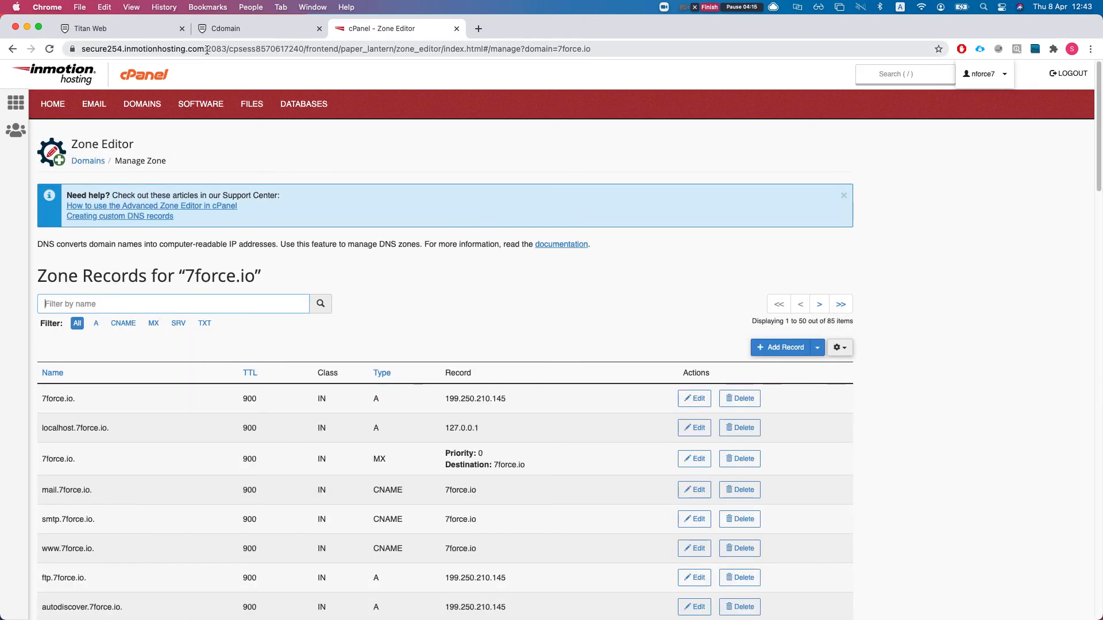
Filter the zone records by the name 'subfromscratch' after checking it in Titan Web.
click(119, 28)
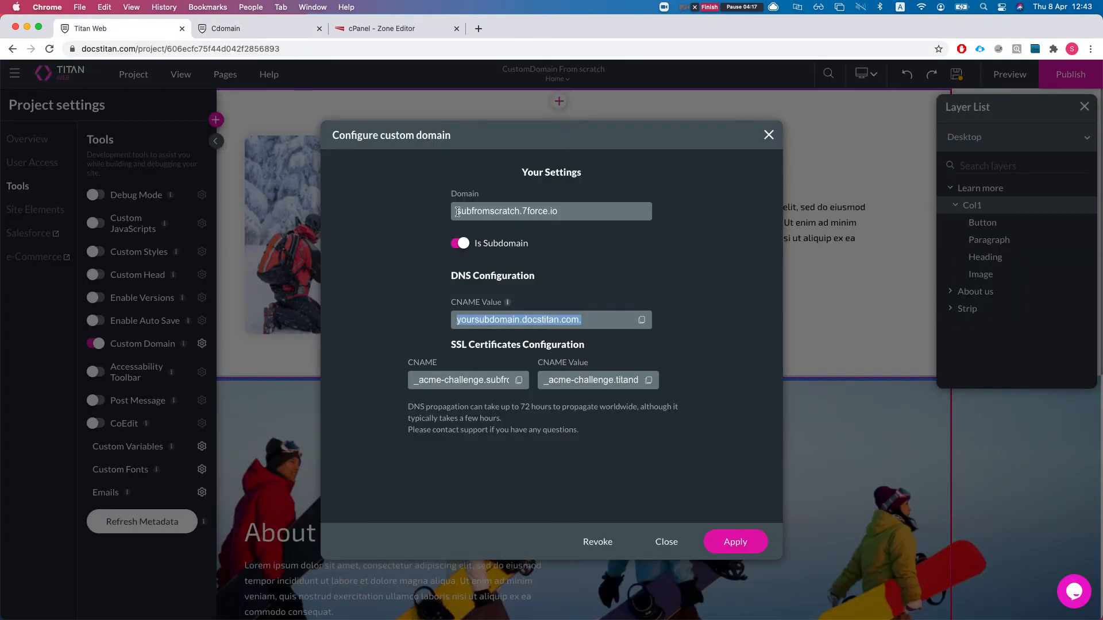
click(391, 27)
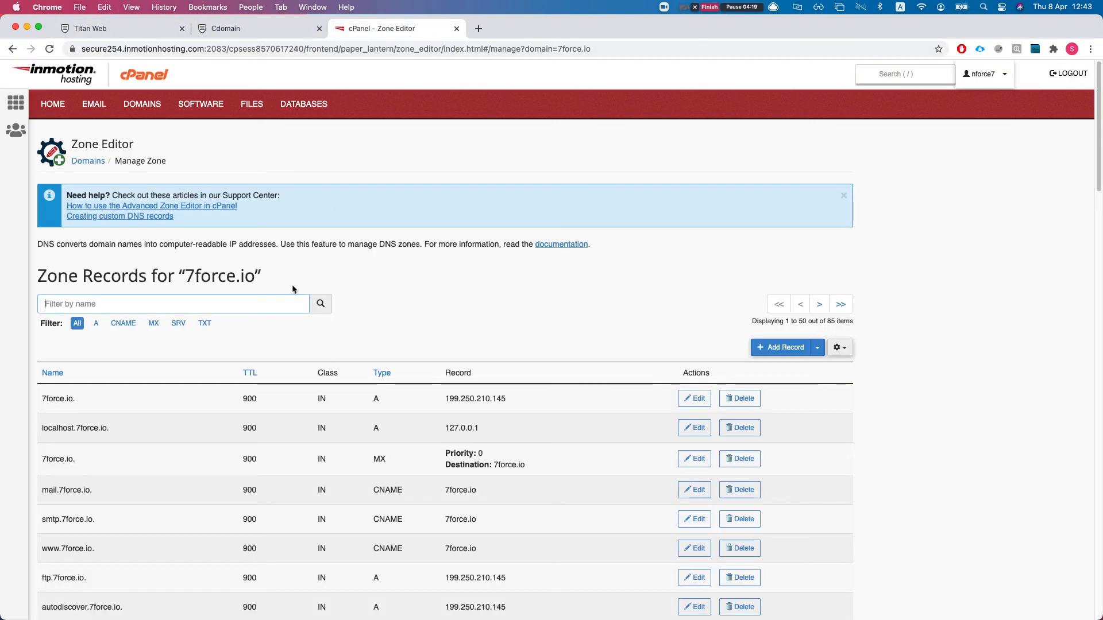
text(subfromscratch)
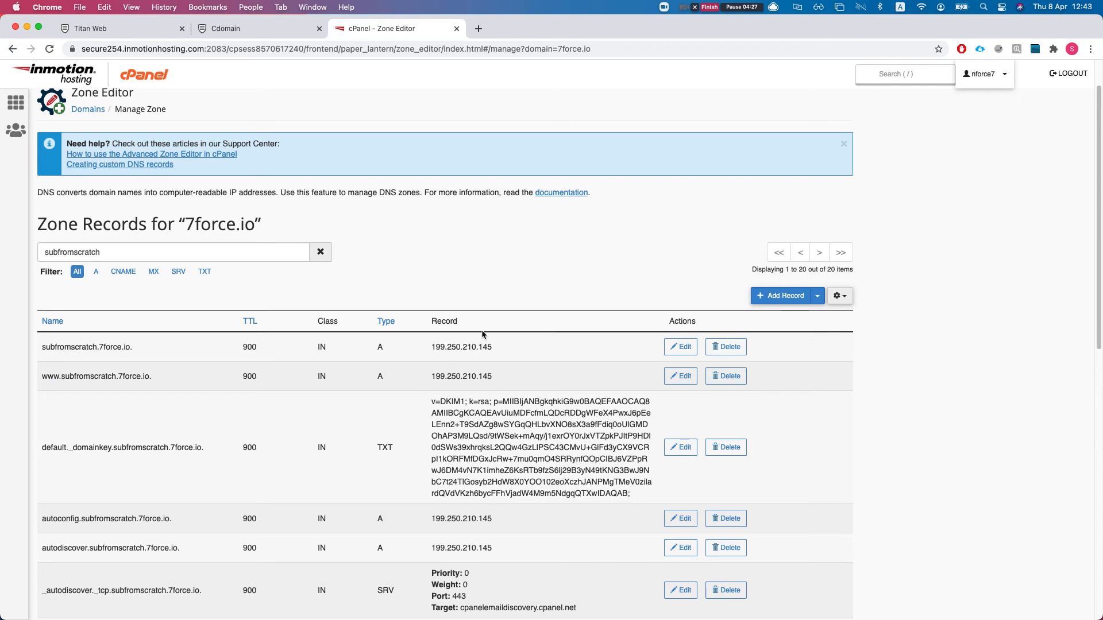
mouse_move(467, 360)
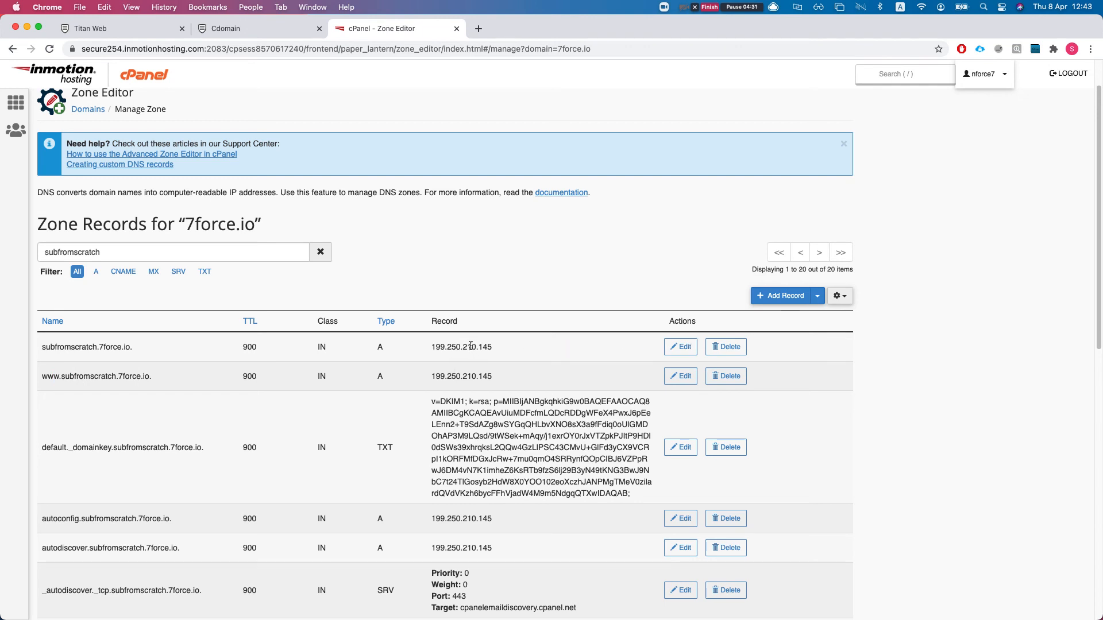
click(725, 346)
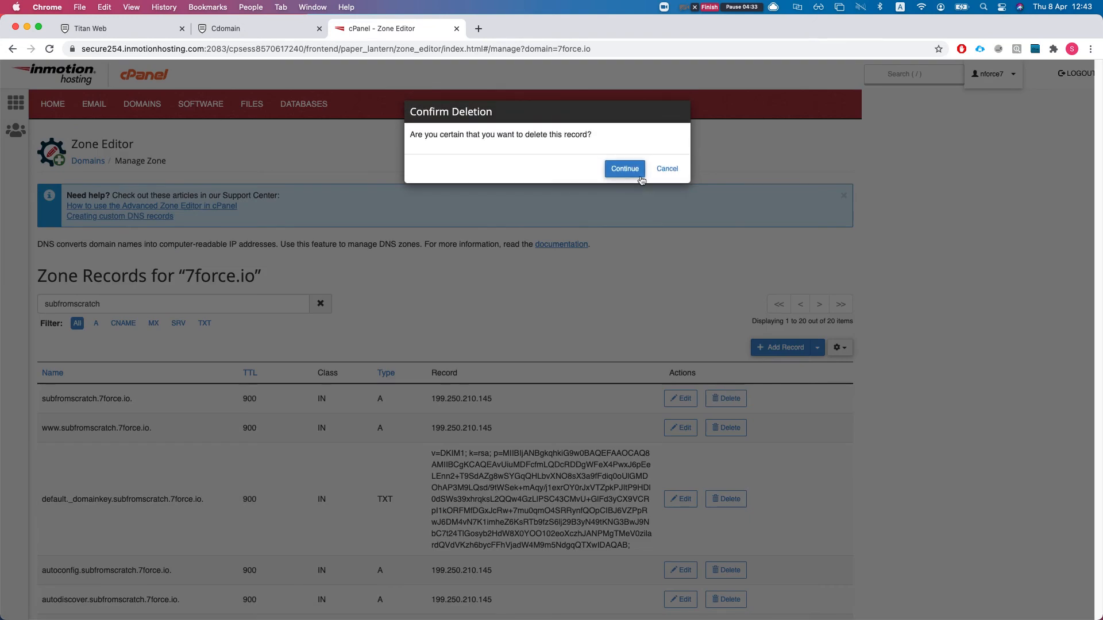
click(623, 169)
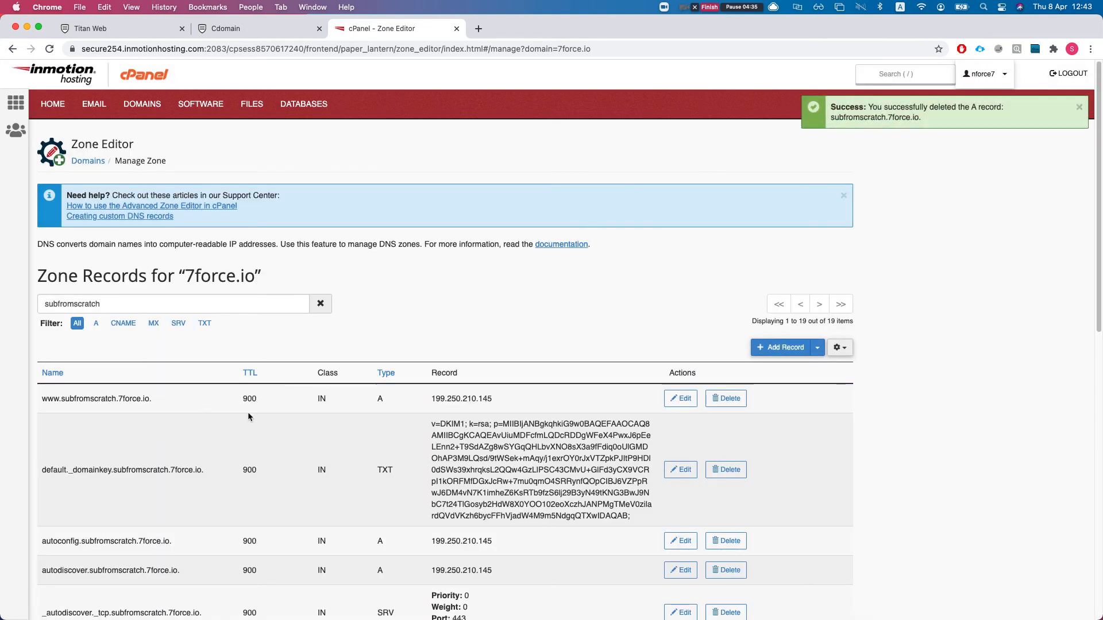
click(725, 399)
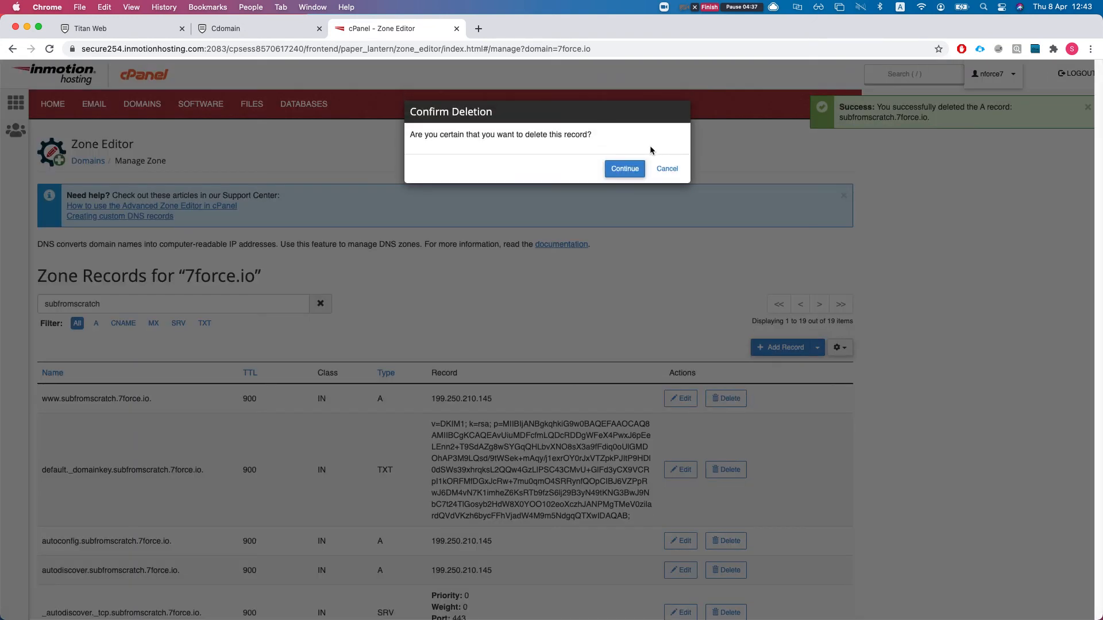
click(623, 167)
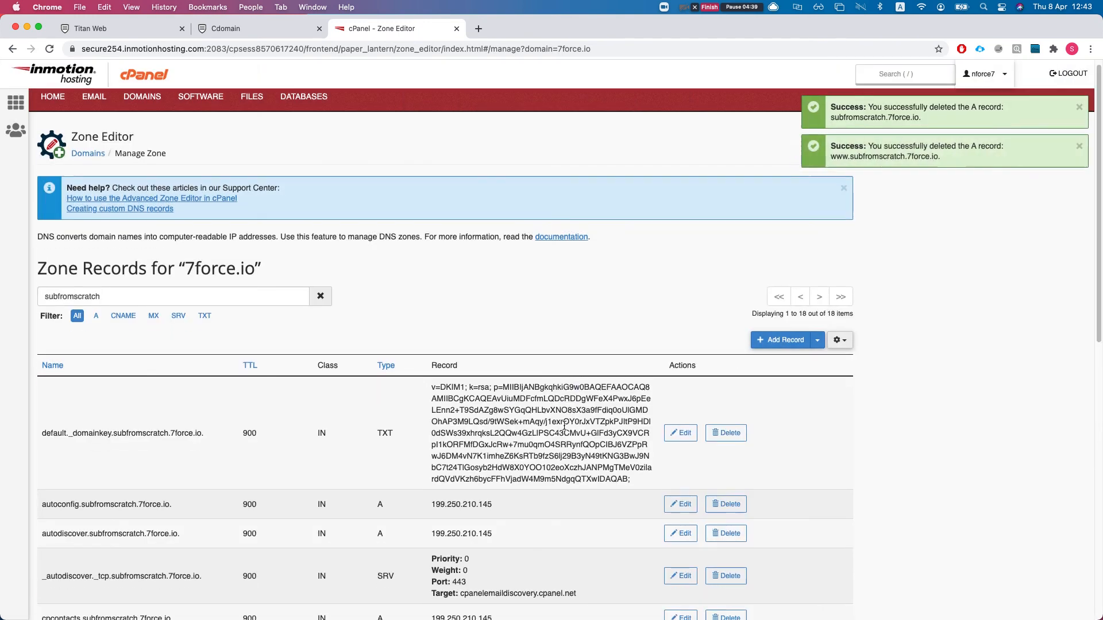
Start a new CNAME record in the 7force.io zone named subfromscratch.
click(780, 320)
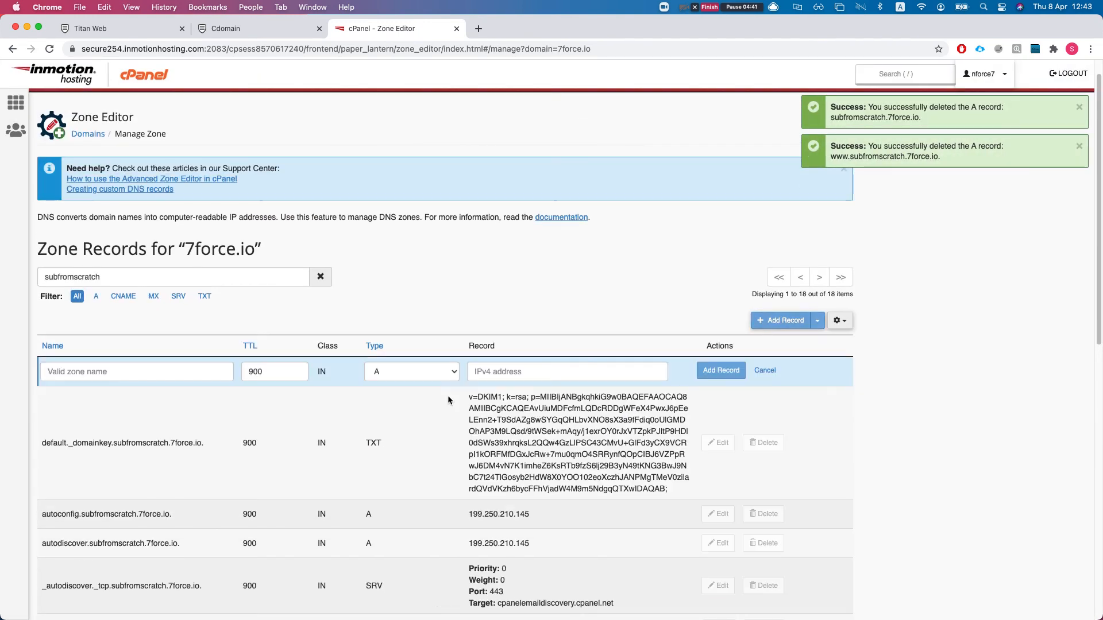
click(411, 371)
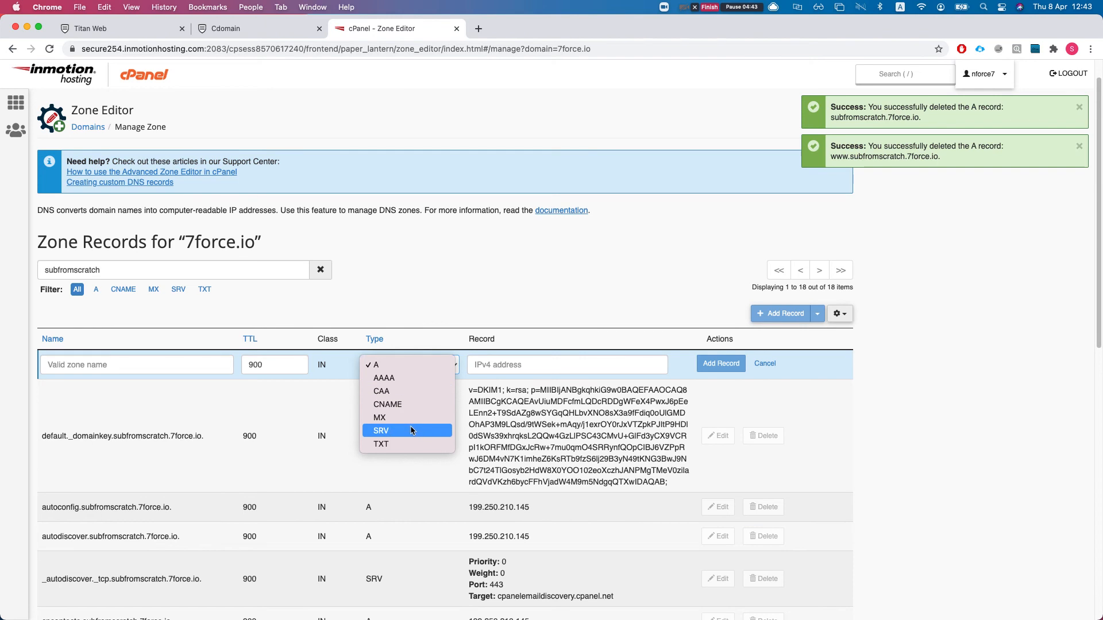
click(387, 404)
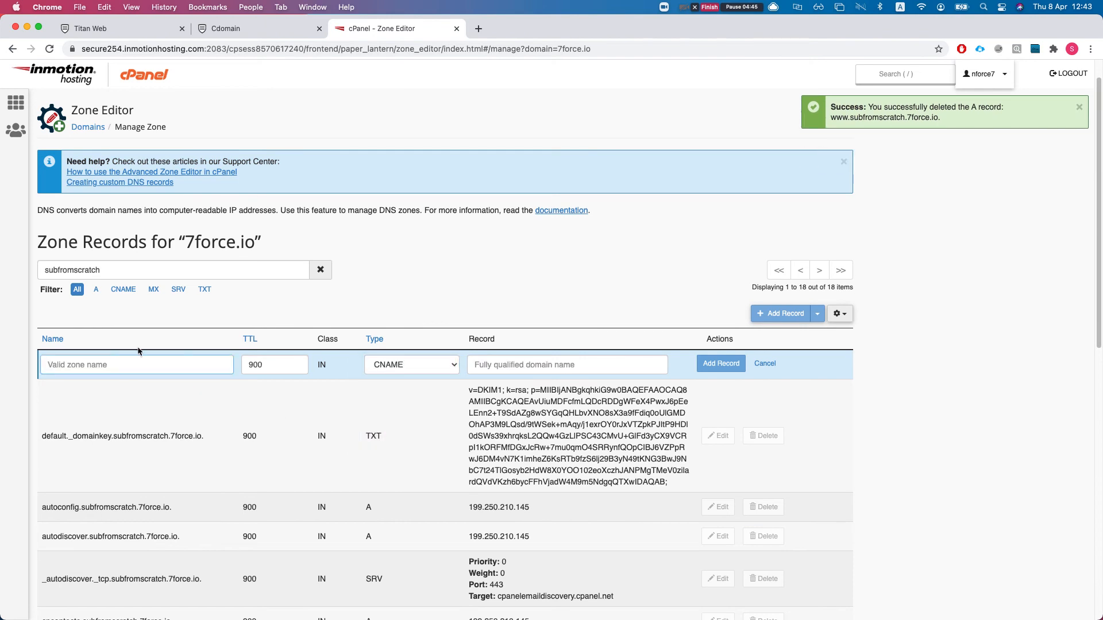
text(subfromscratch)
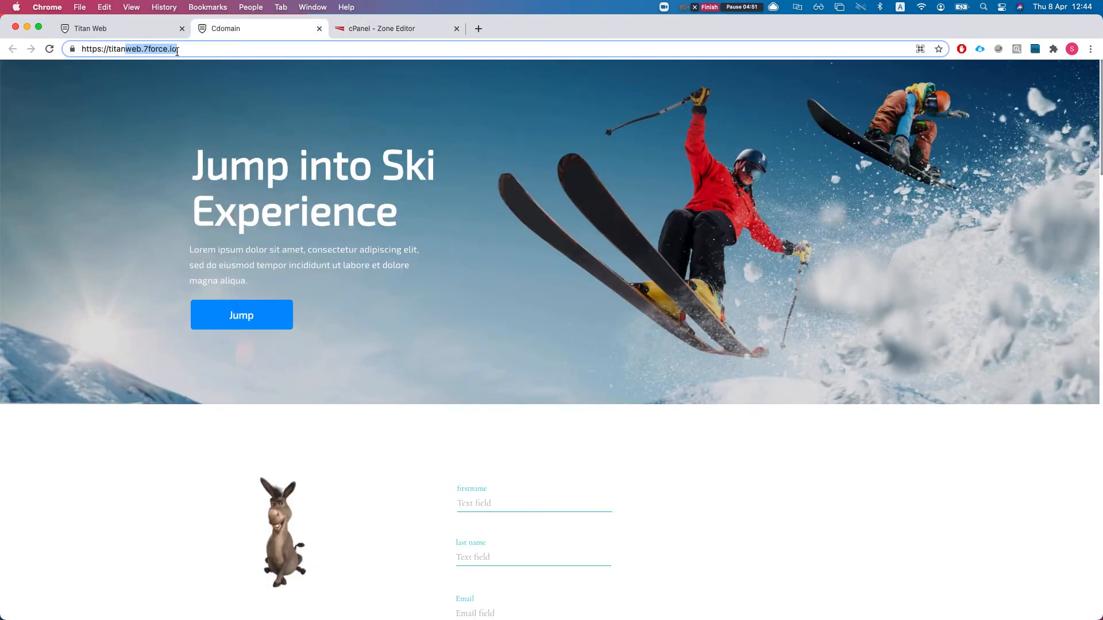
Copy yoursubdomain.docstitan.com from Titan Web as the CNAME target and add the record.
click(232, 27)
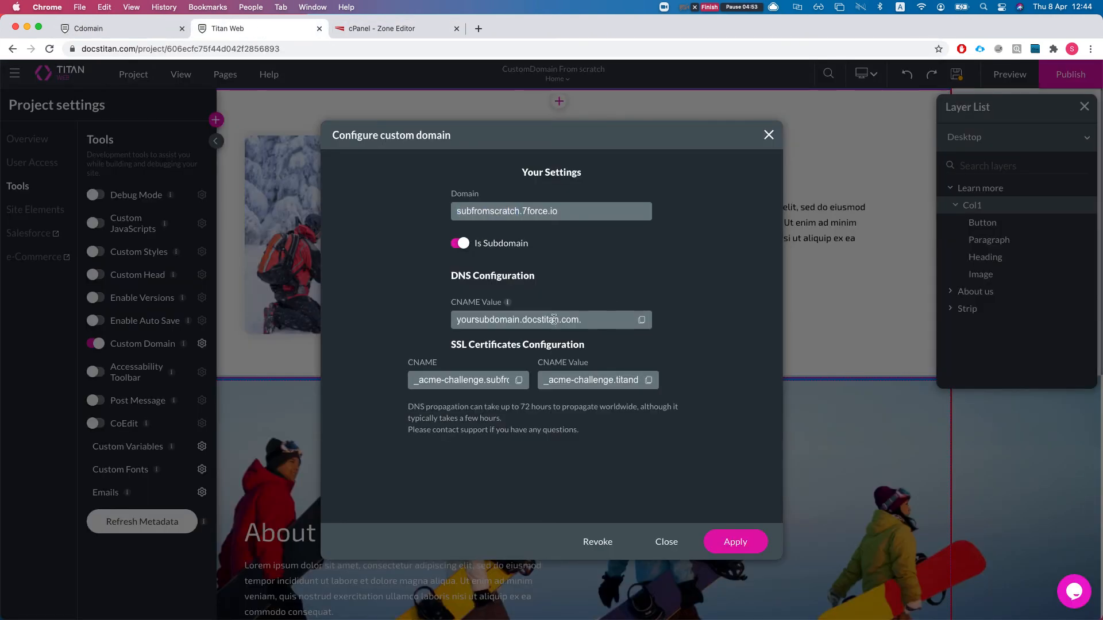
click(398, 27)
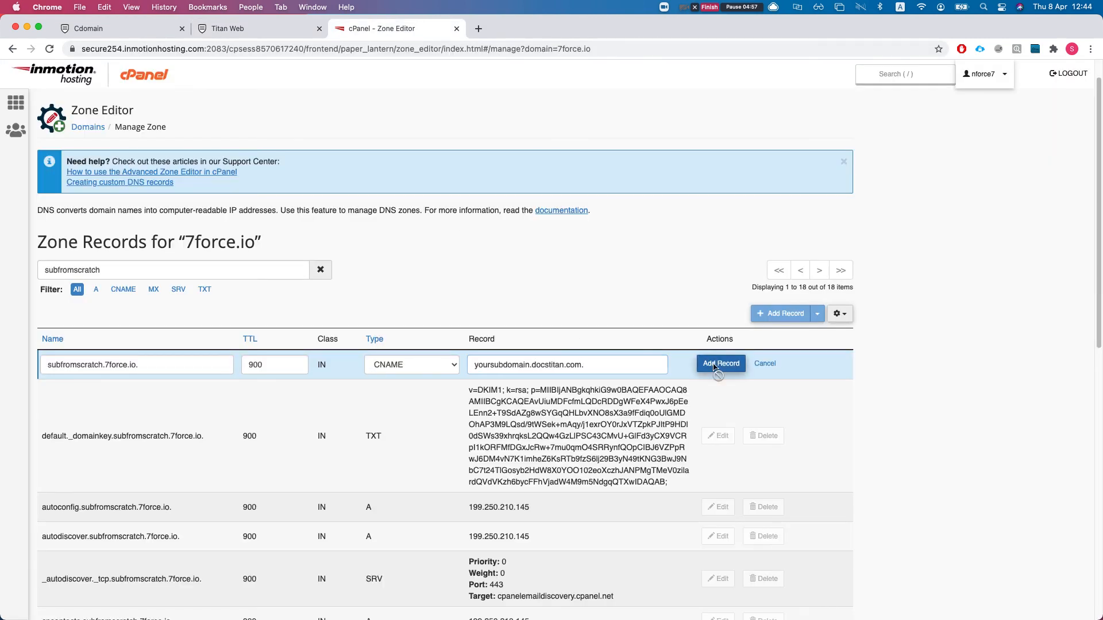
click(720, 364)
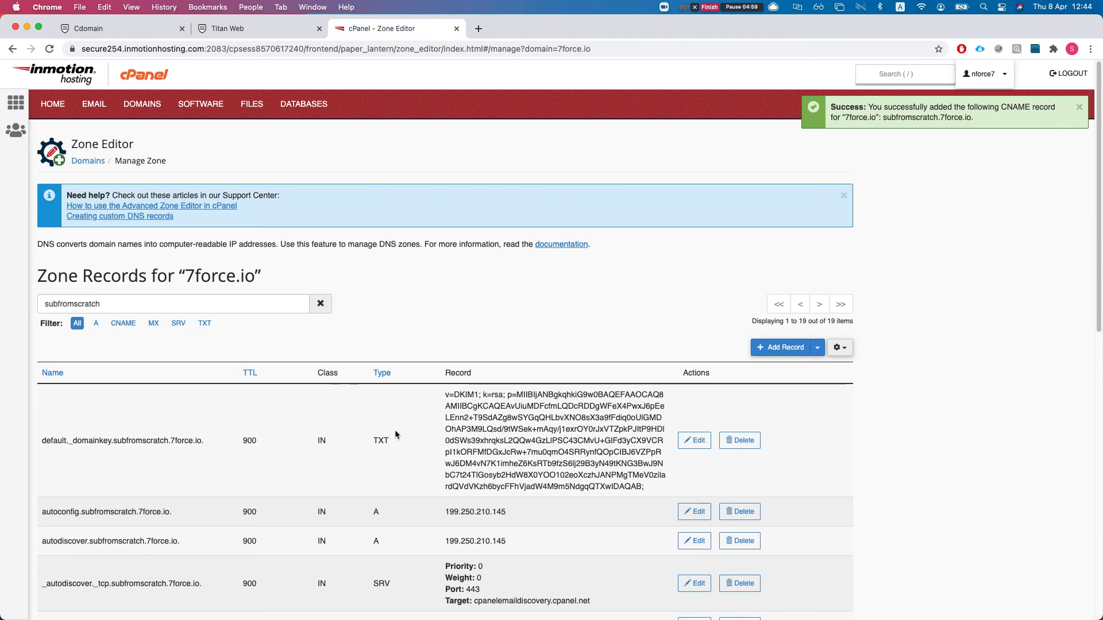
scroll(down, 3)
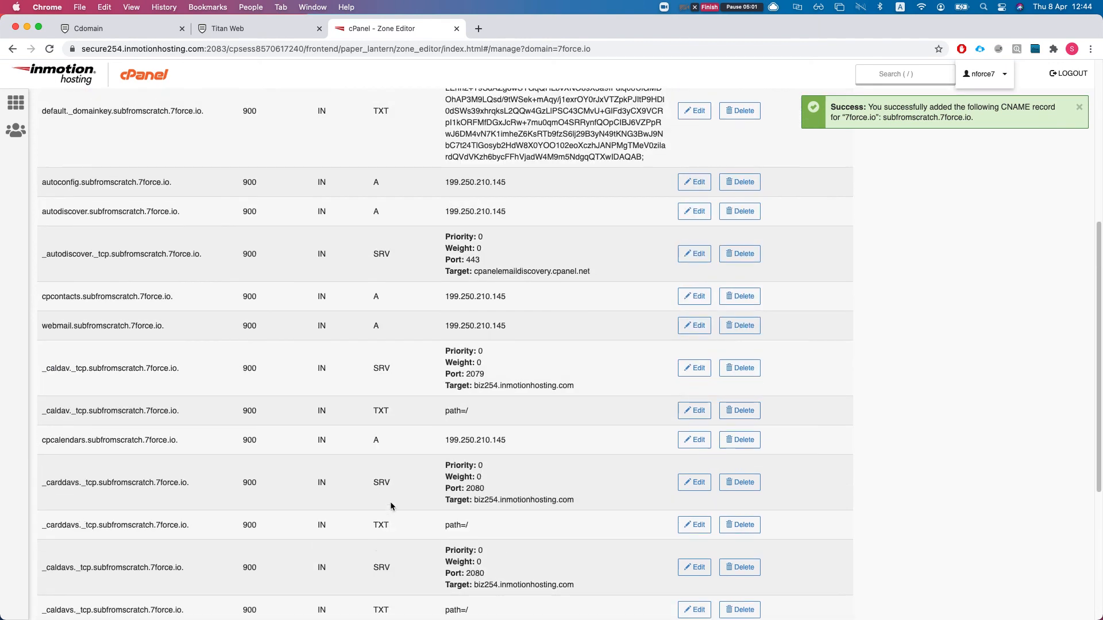
scroll(up, 3)
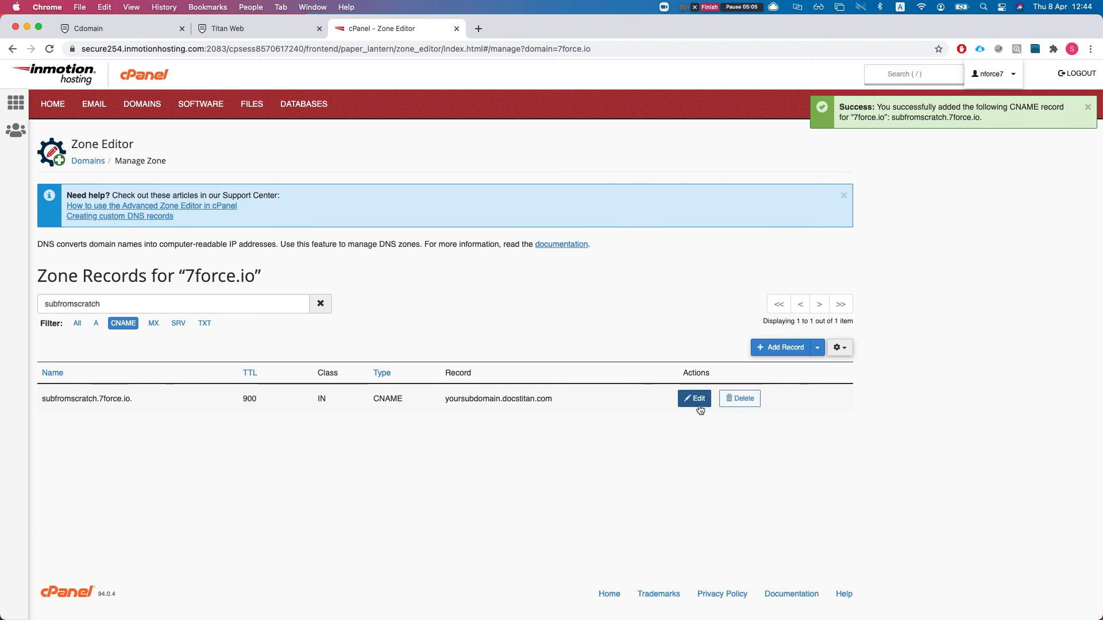
Start another CNAME record using the SSL challenge name copied from Titan Web.
click(780, 347)
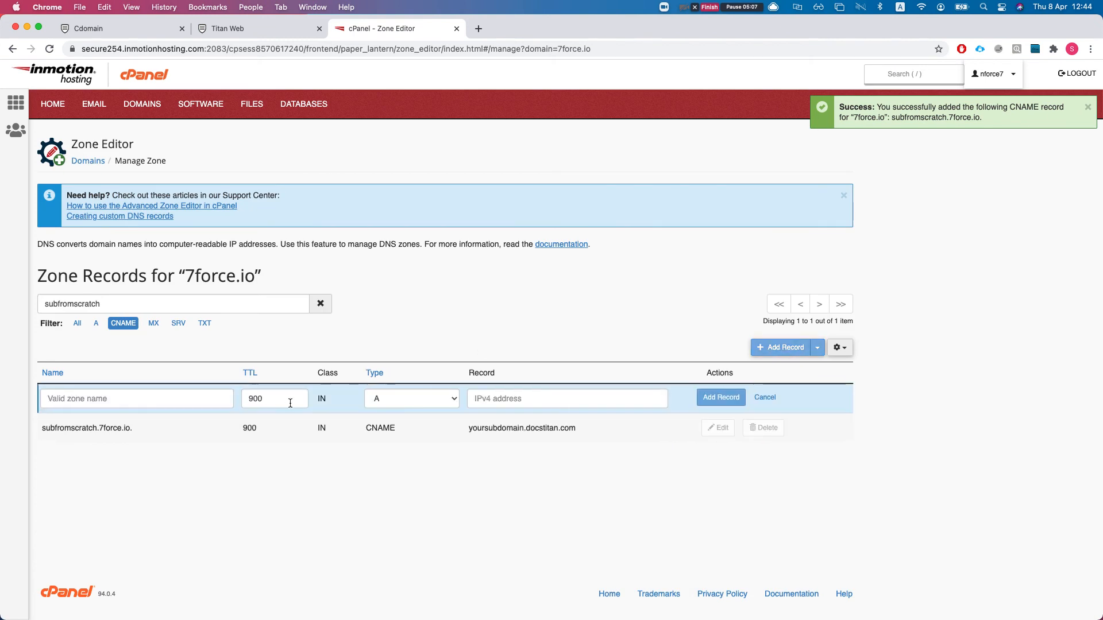
click(411, 399)
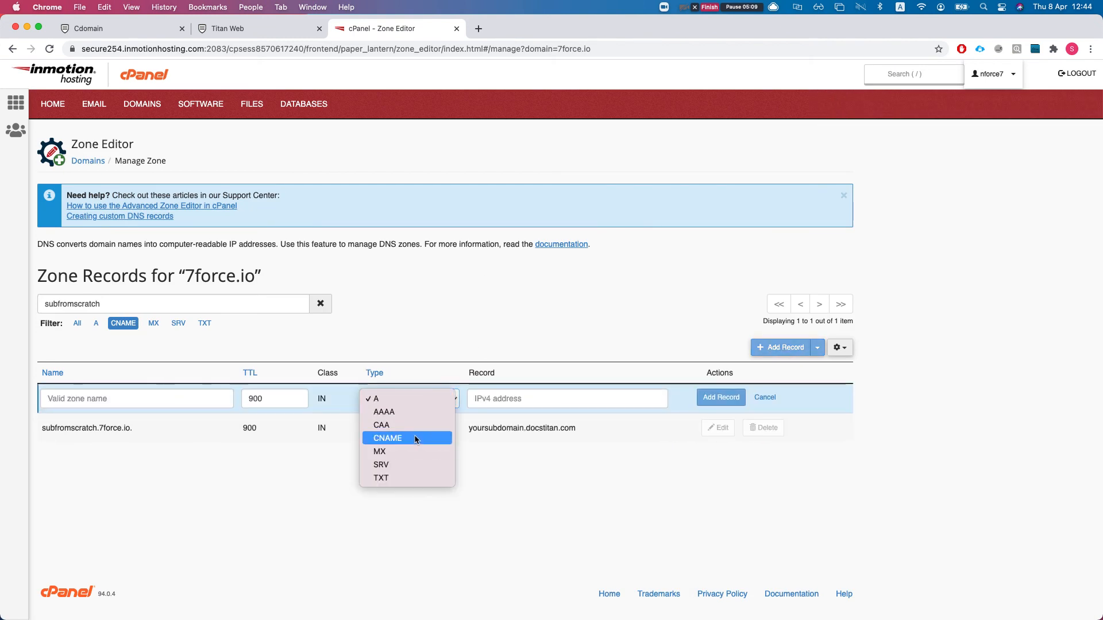
click(239, 28)
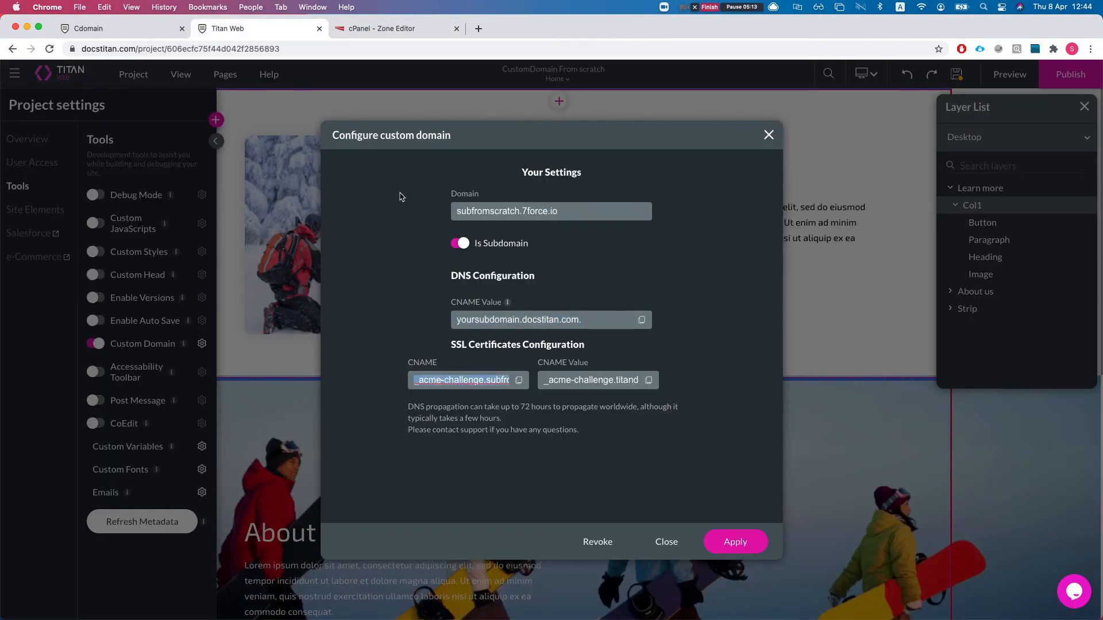
click(390, 28)
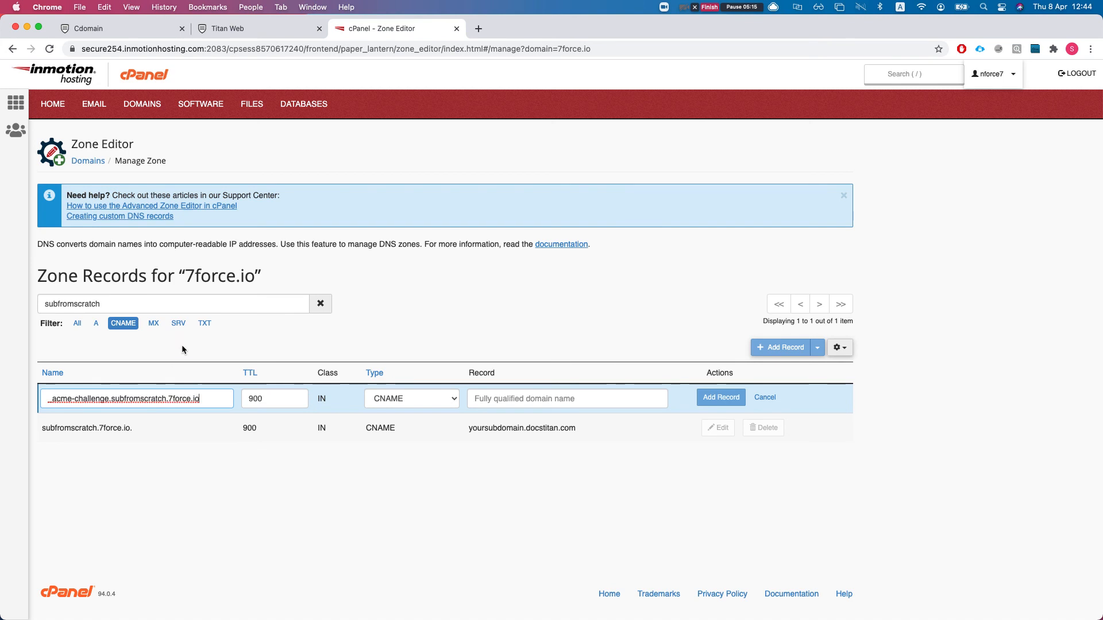
click(259, 27)
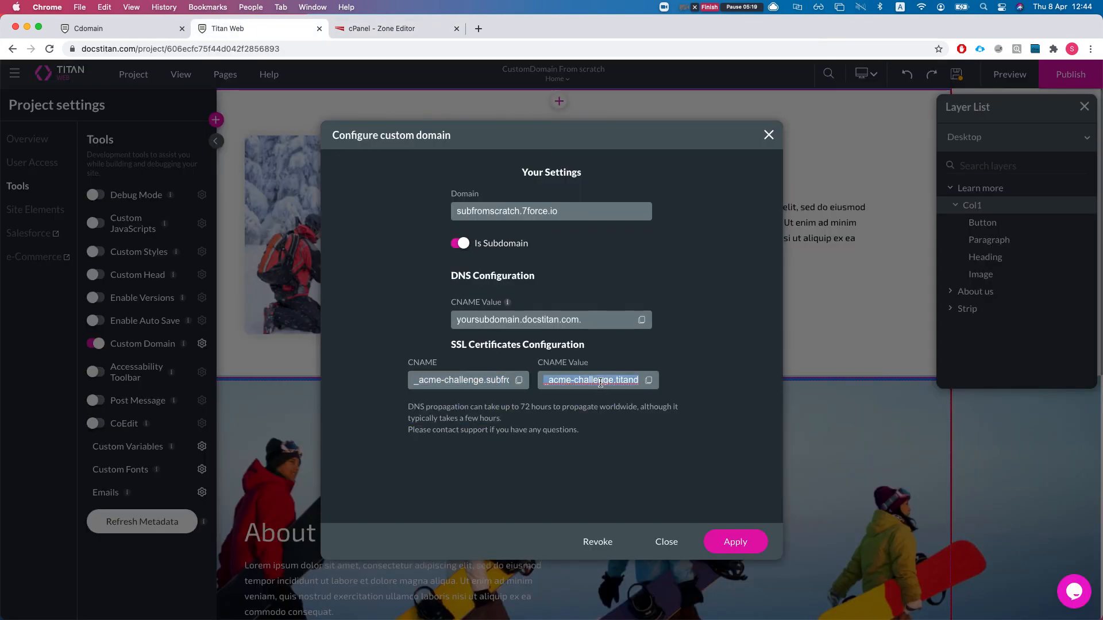
Point _acme-challenge.subfromscratch.7force.io to _acme-challenge.titandns.site., add the record, return to Titan Web.
click(394, 27)
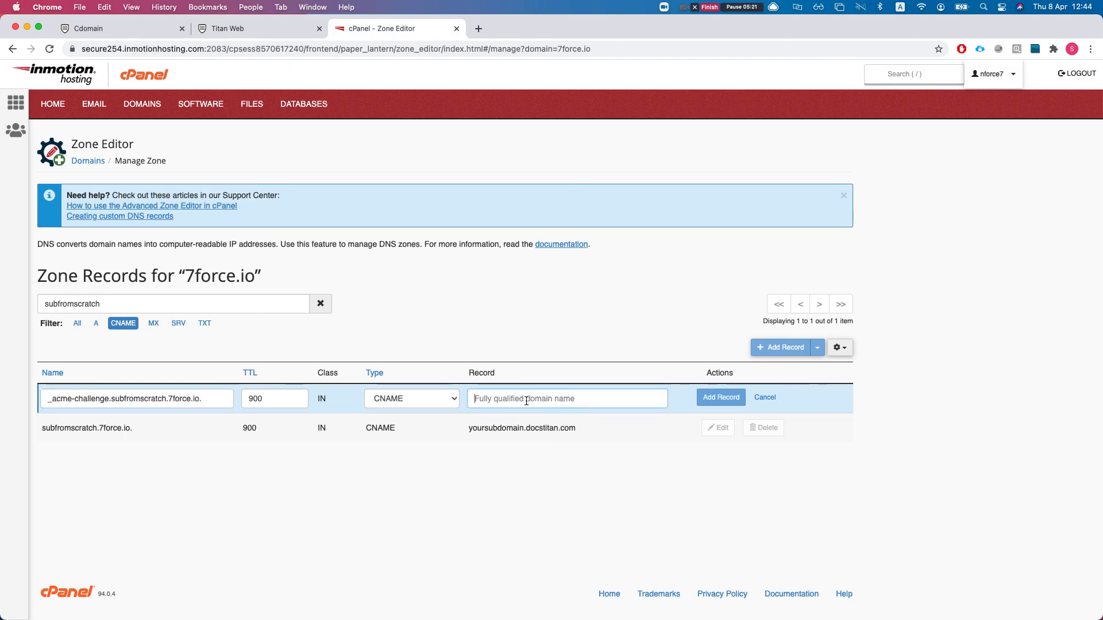
text(_acme-challenge.titandns.site.)
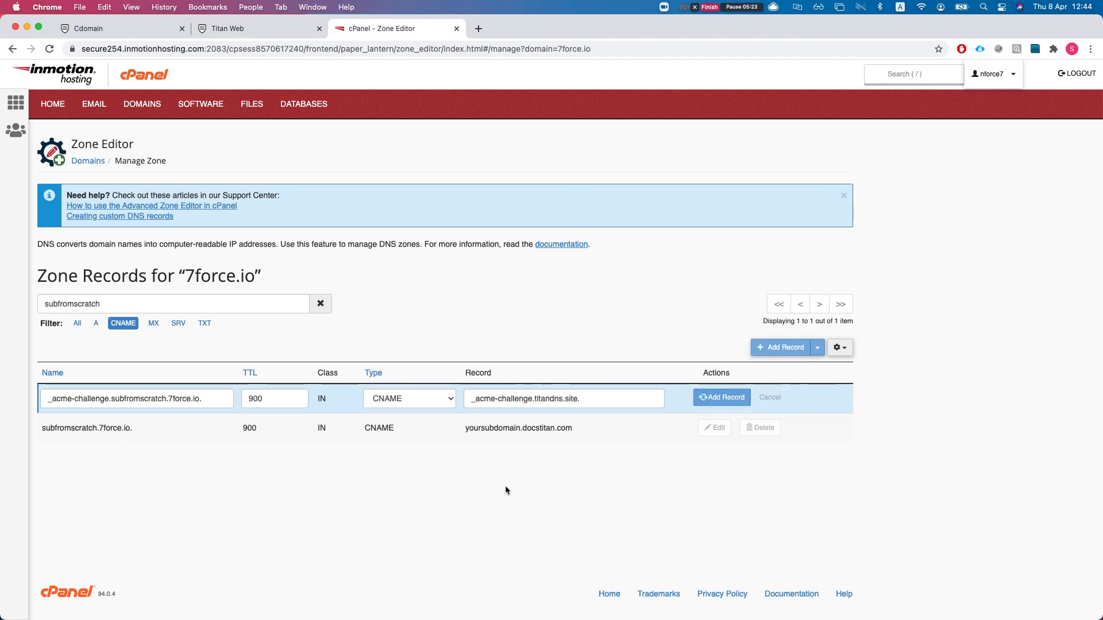
click(721, 397)
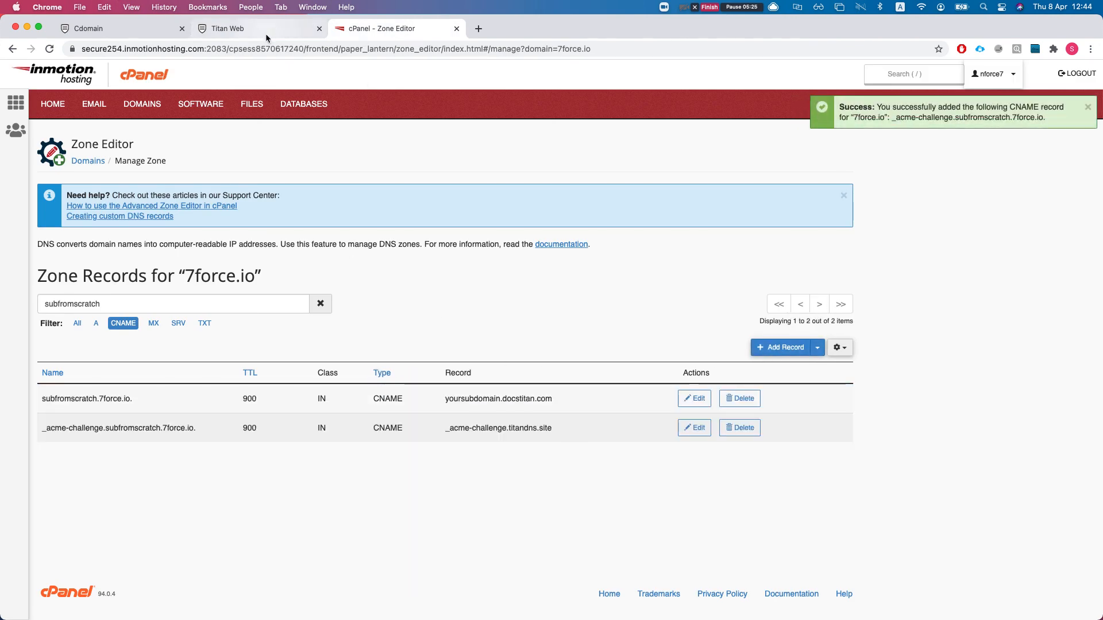
click(260, 28)
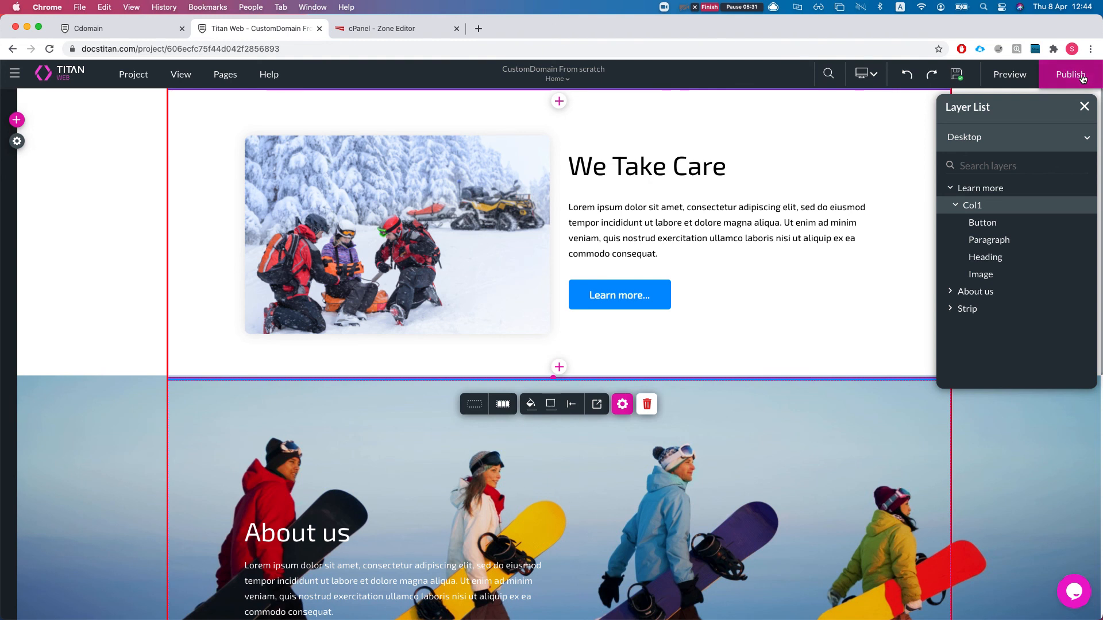
click(1070, 73)
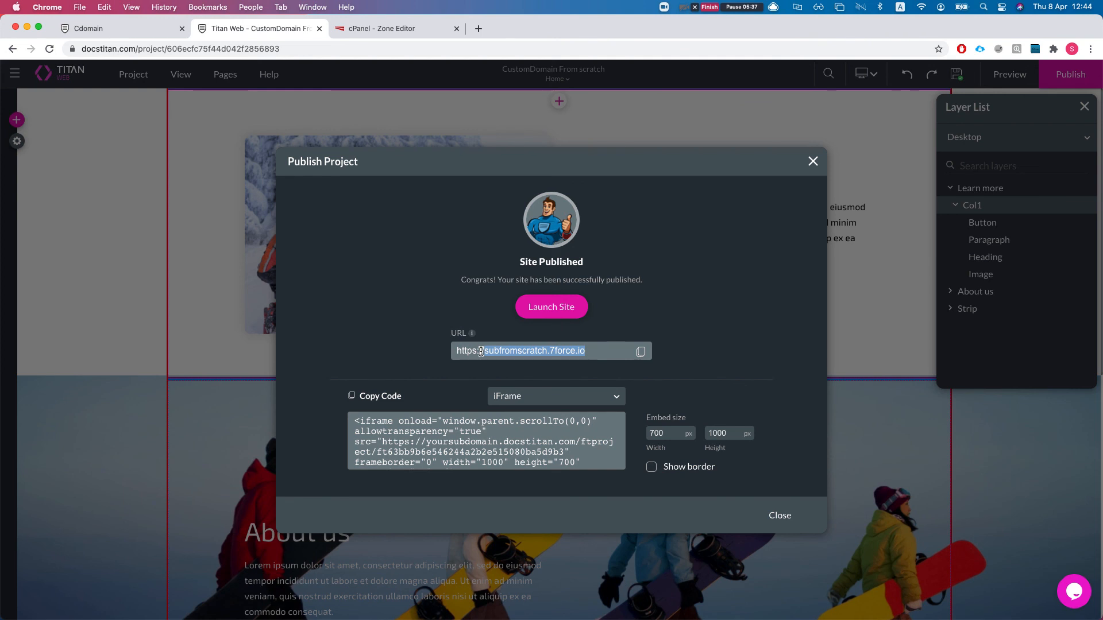
mouse_move(561, 402)
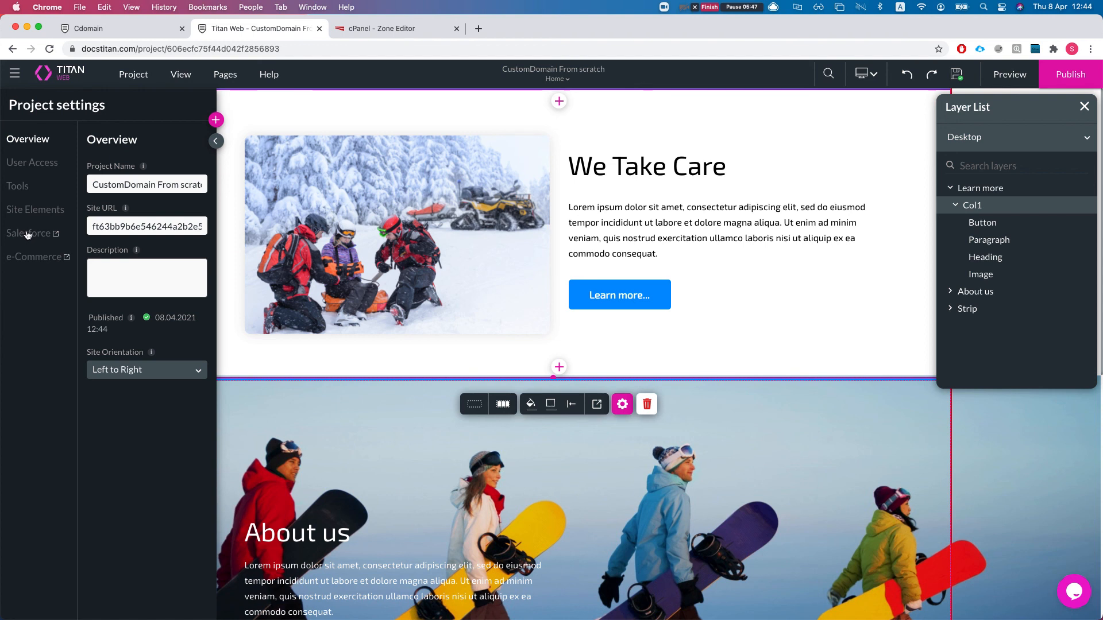
click(18, 186)
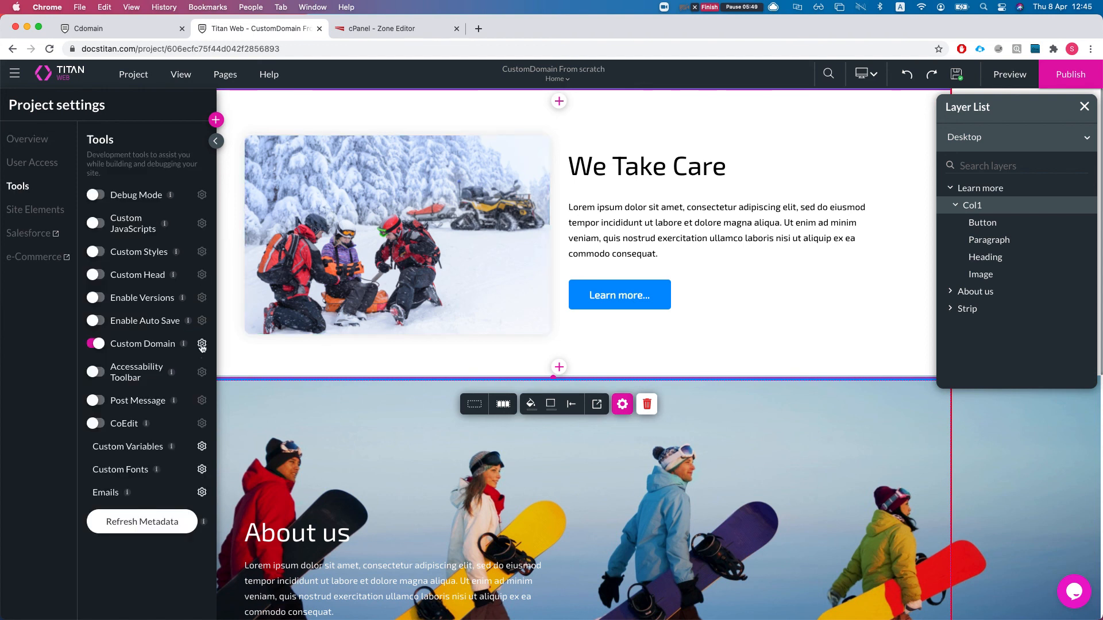
click(203, 346)
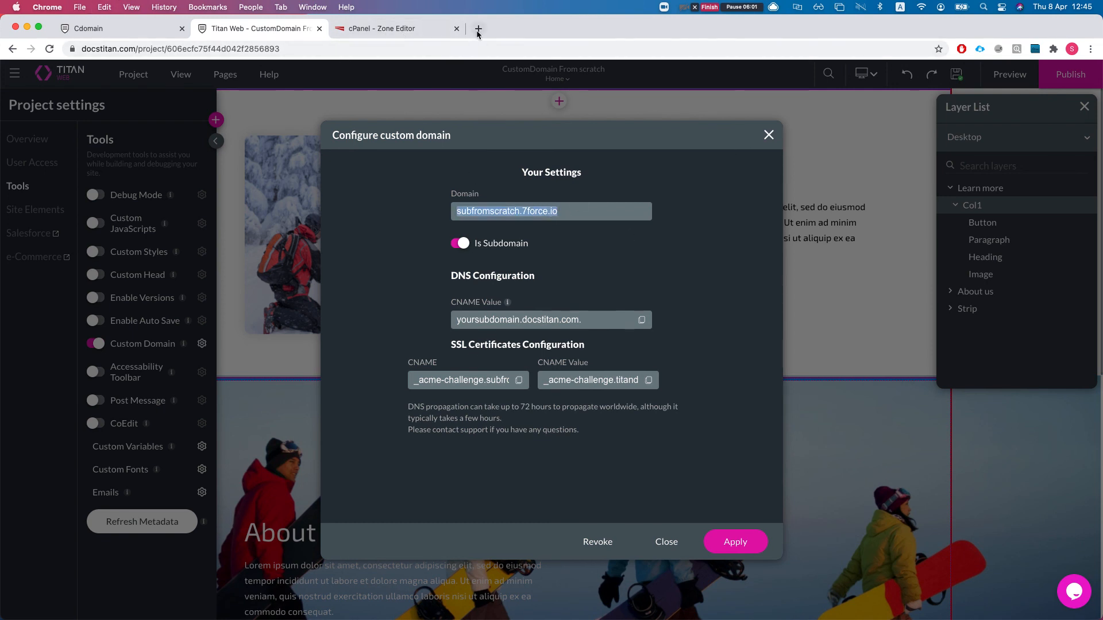
Visit subfromscratch.7force.io in a new tab, which returns a certificate privacy error.
click(479, 29)
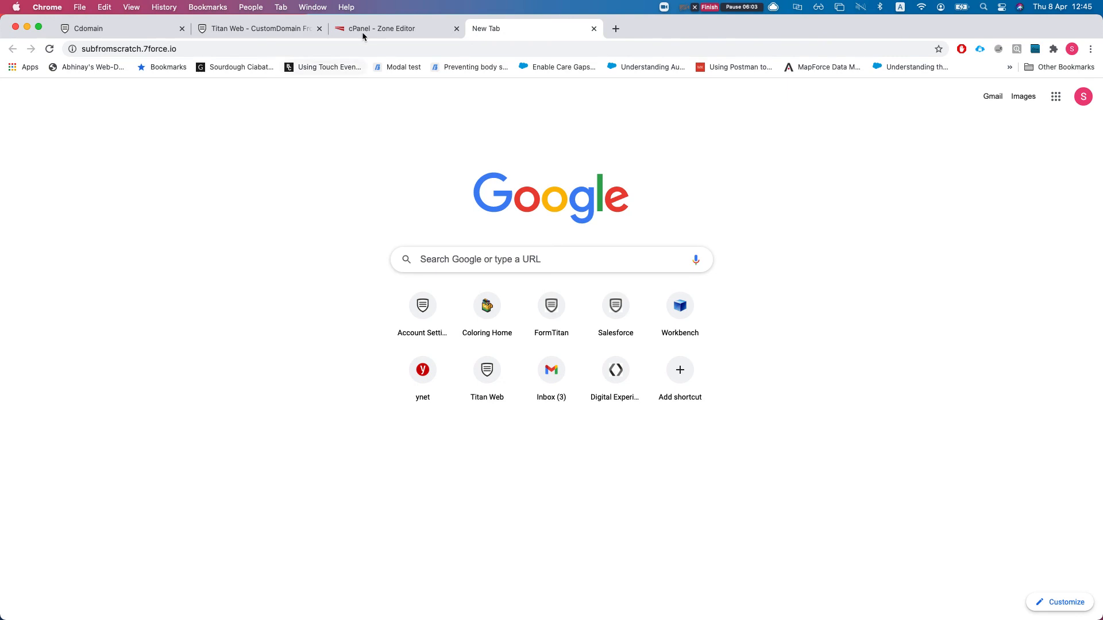
key(Return)
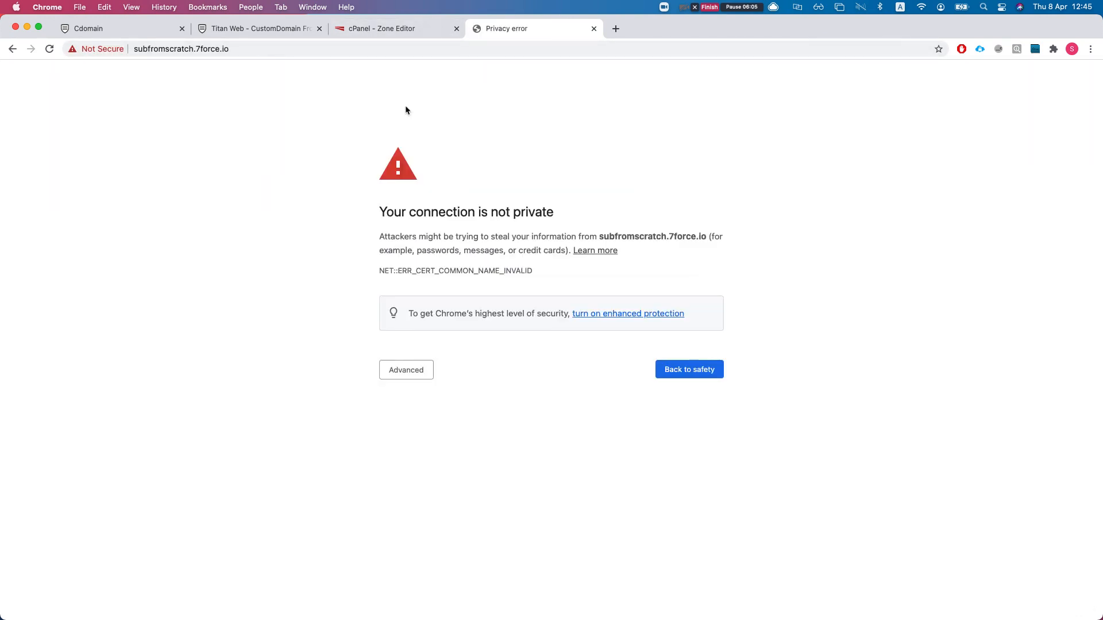
mouse_move(517, 71)
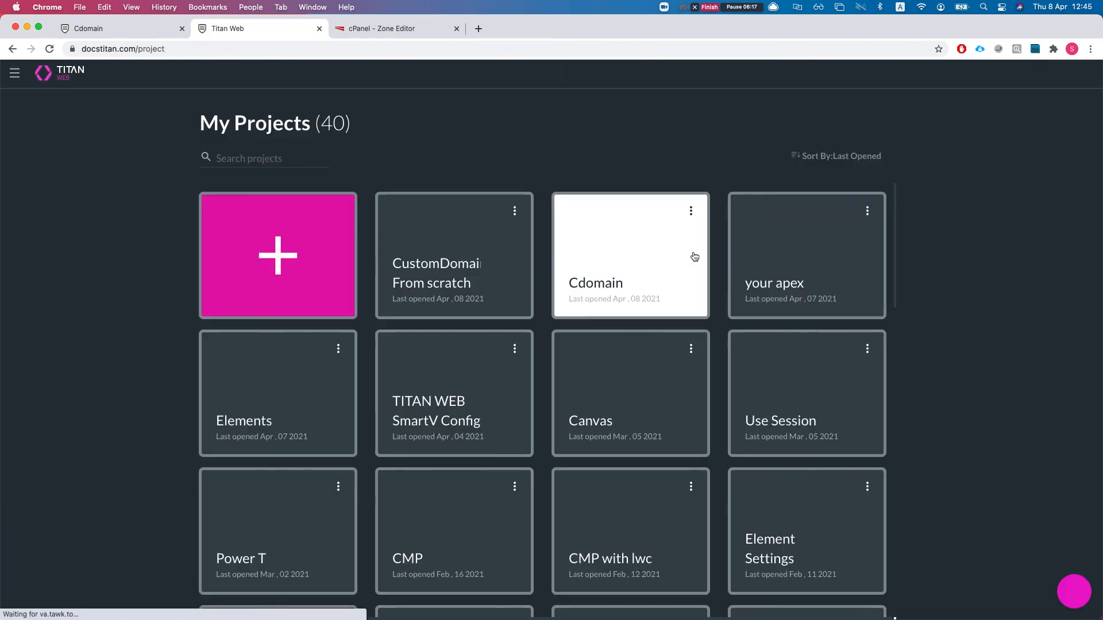
Check the Cdomain project's Custom Domain configuration, set to titanweb.7force.io.
click(628, 255)
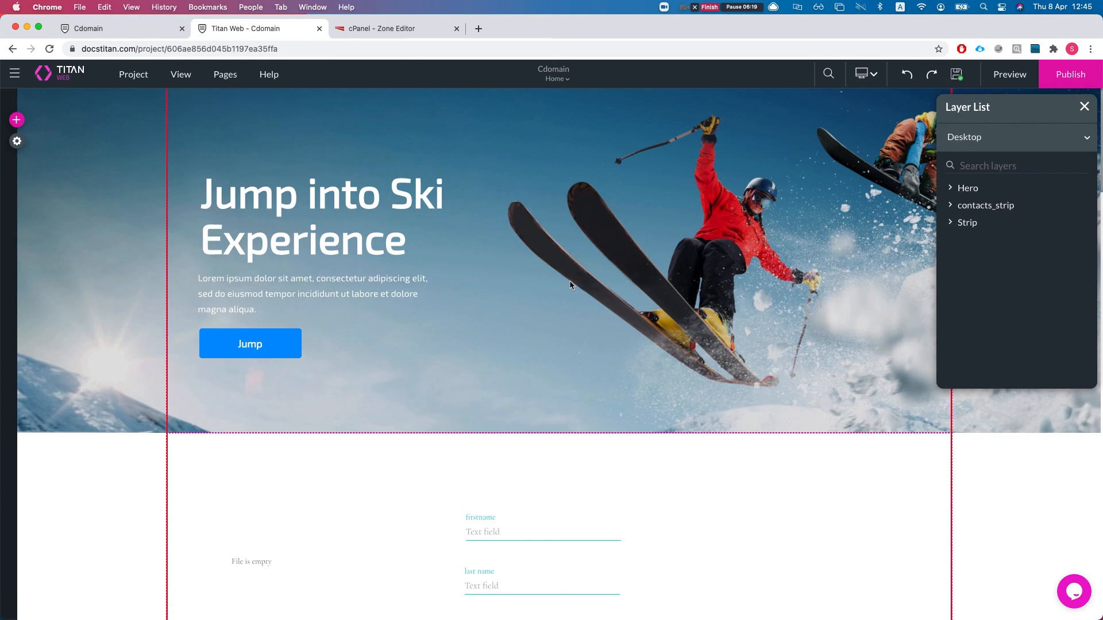
click(16, 141)
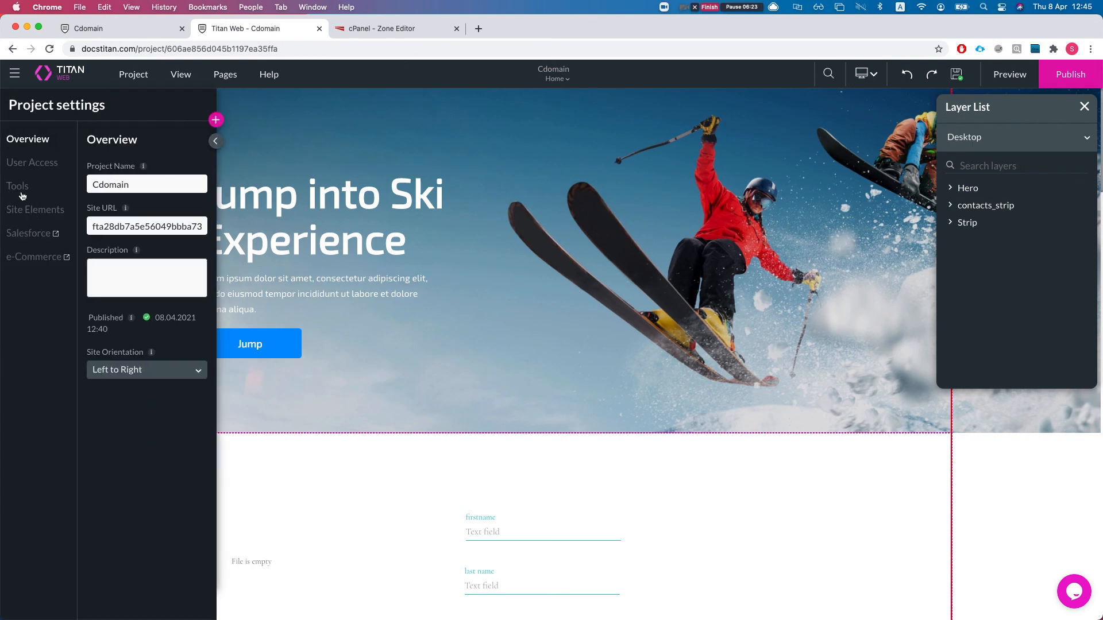
click(17, 186)
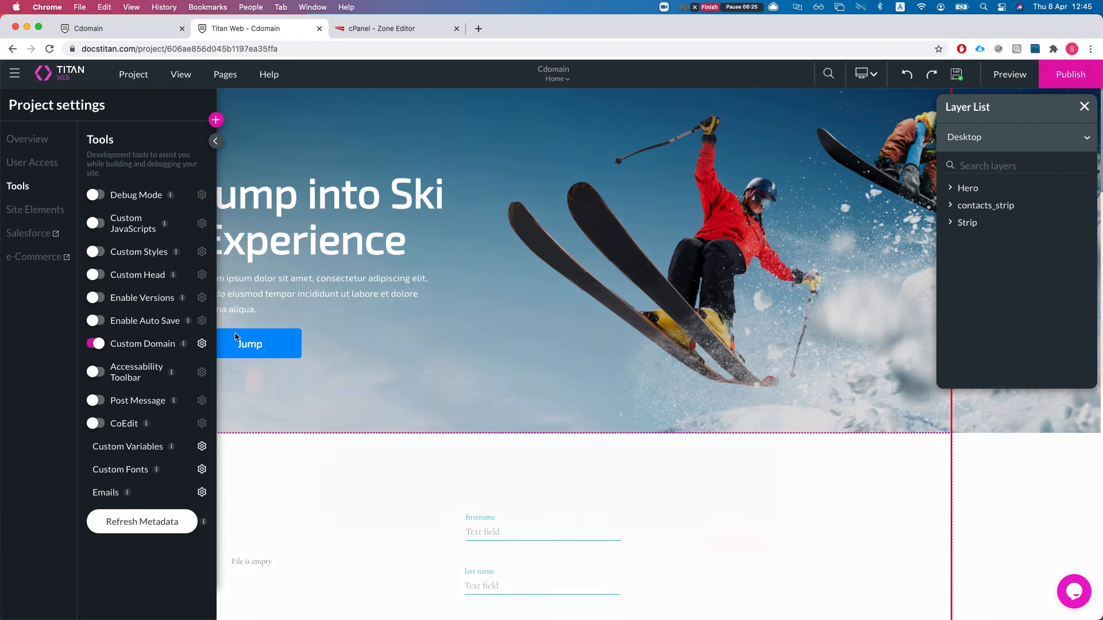
click(202, 343)
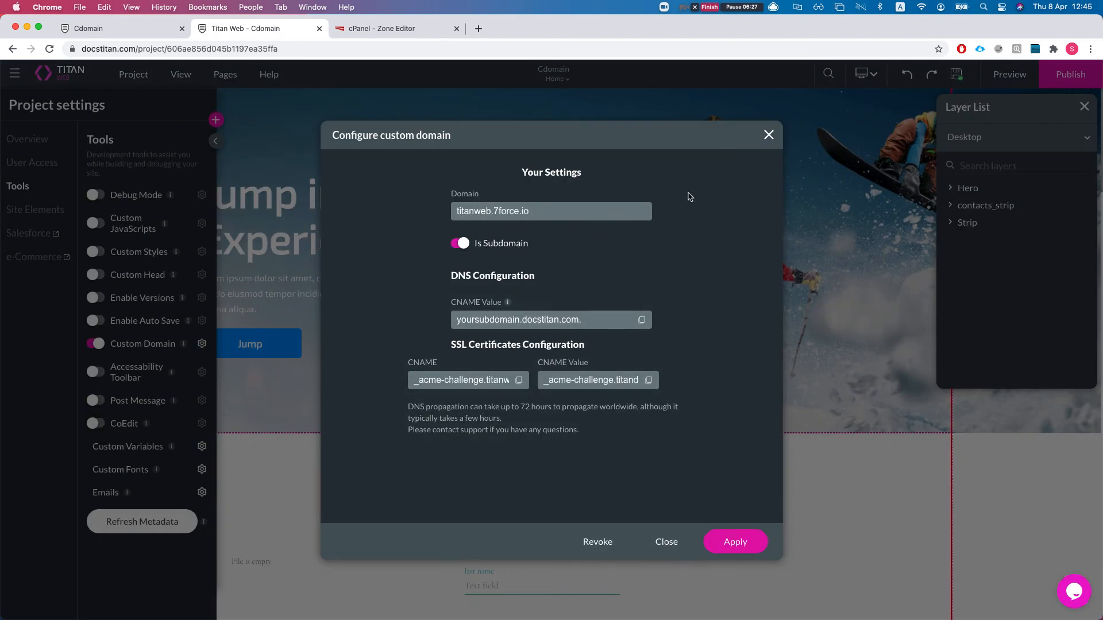
click(769, 134)
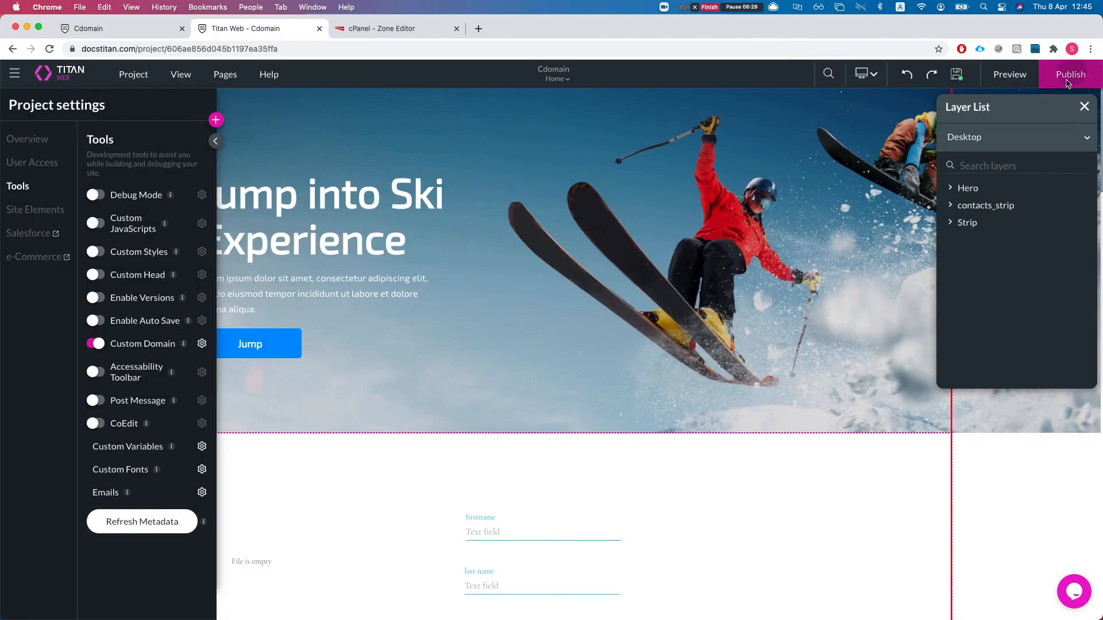
click(1069, 73)
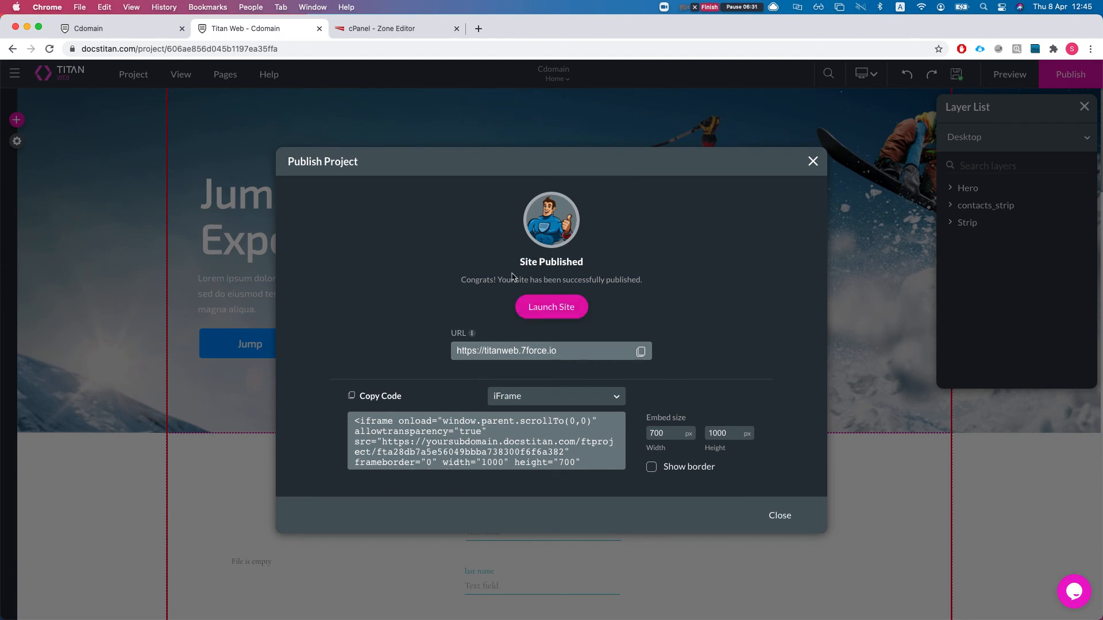
click(550, 307)
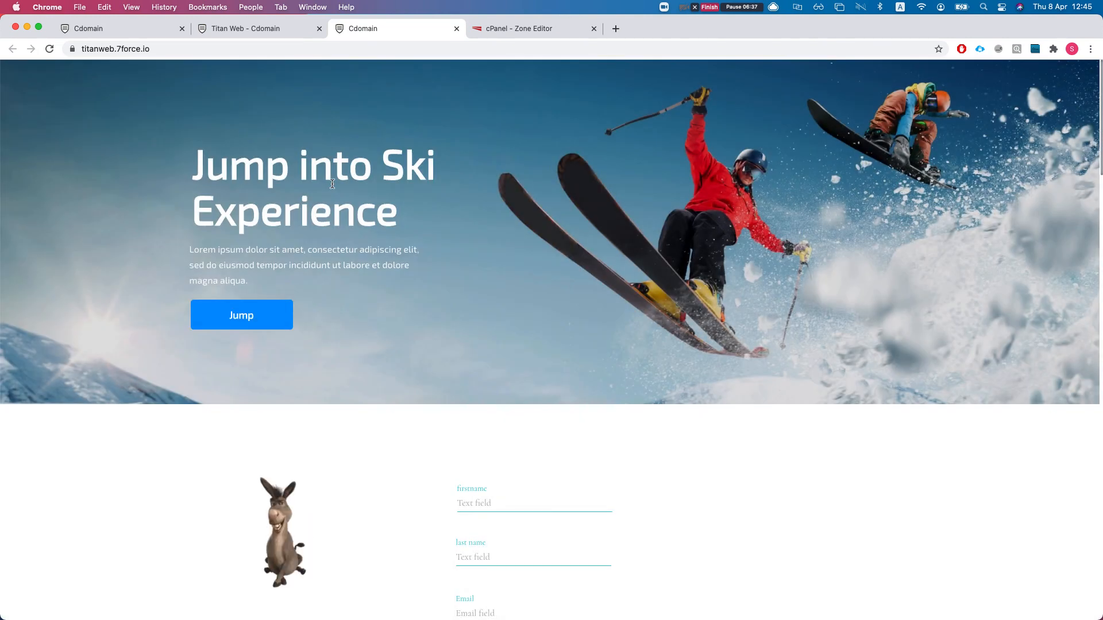
Scroll the live titanweb.7force.io page down to the sign-up form and back to the ski hero.
scroll(down, 3)
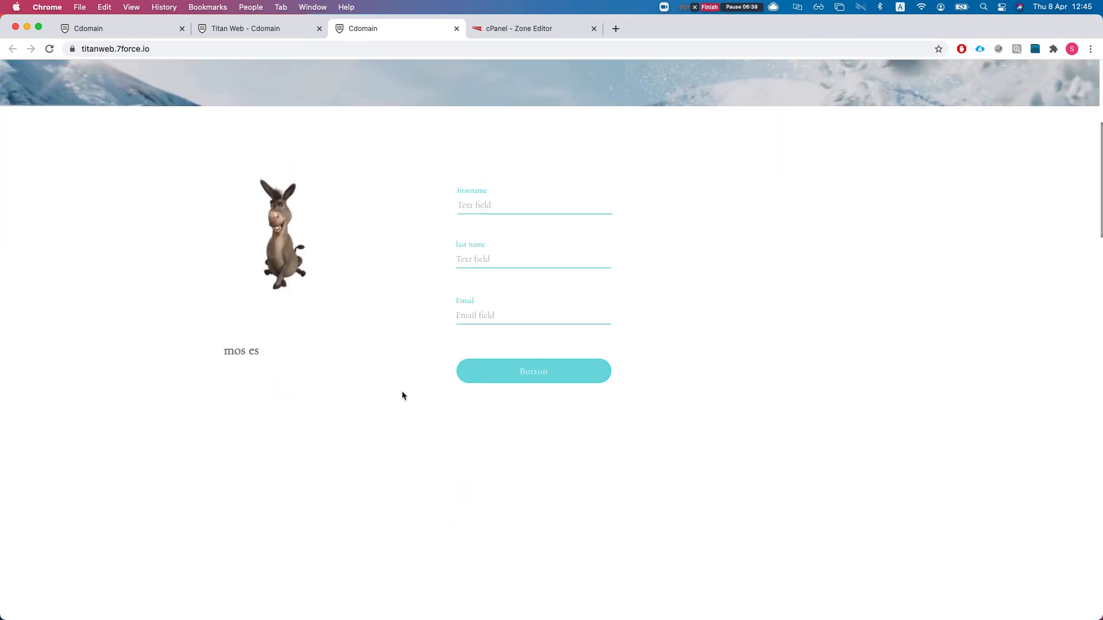
scroll(up, 3)
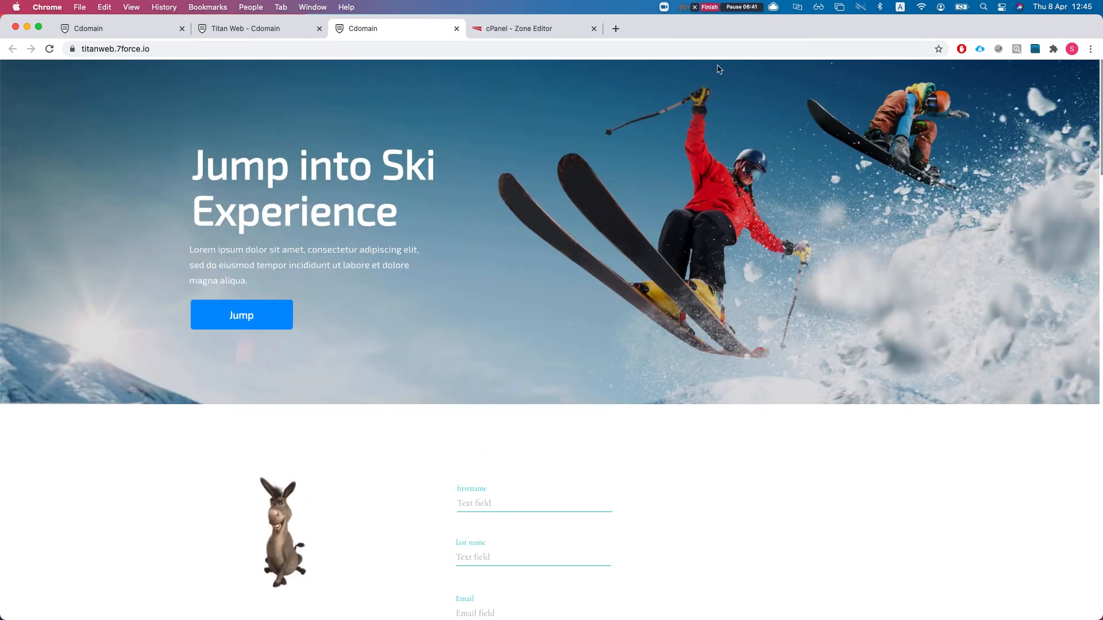